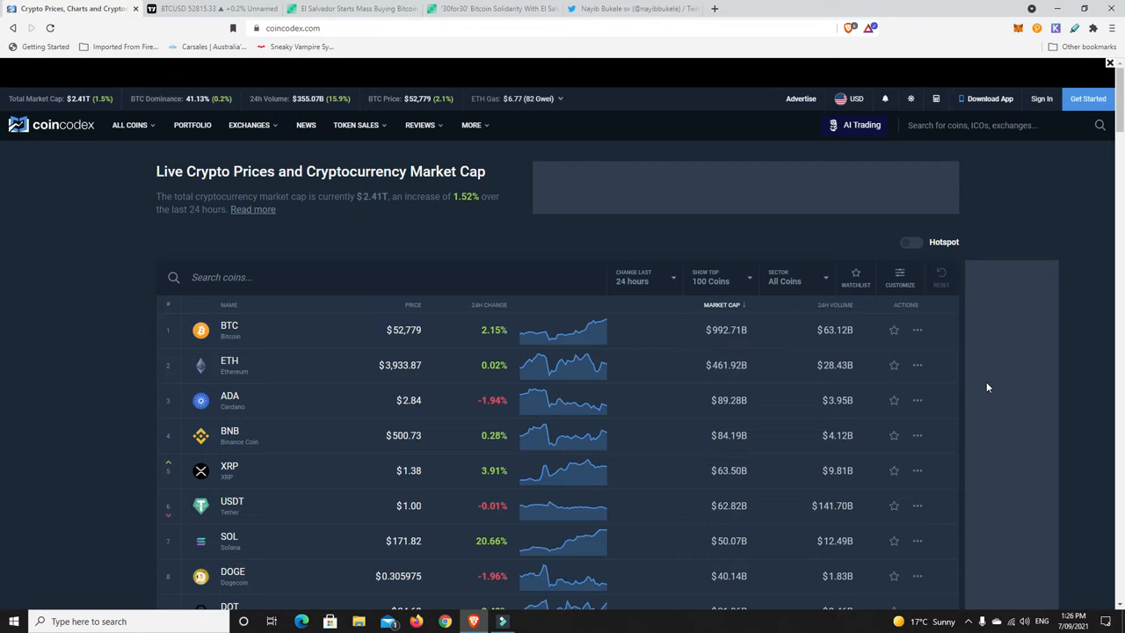
pyautogui.moveTo(965, 392)
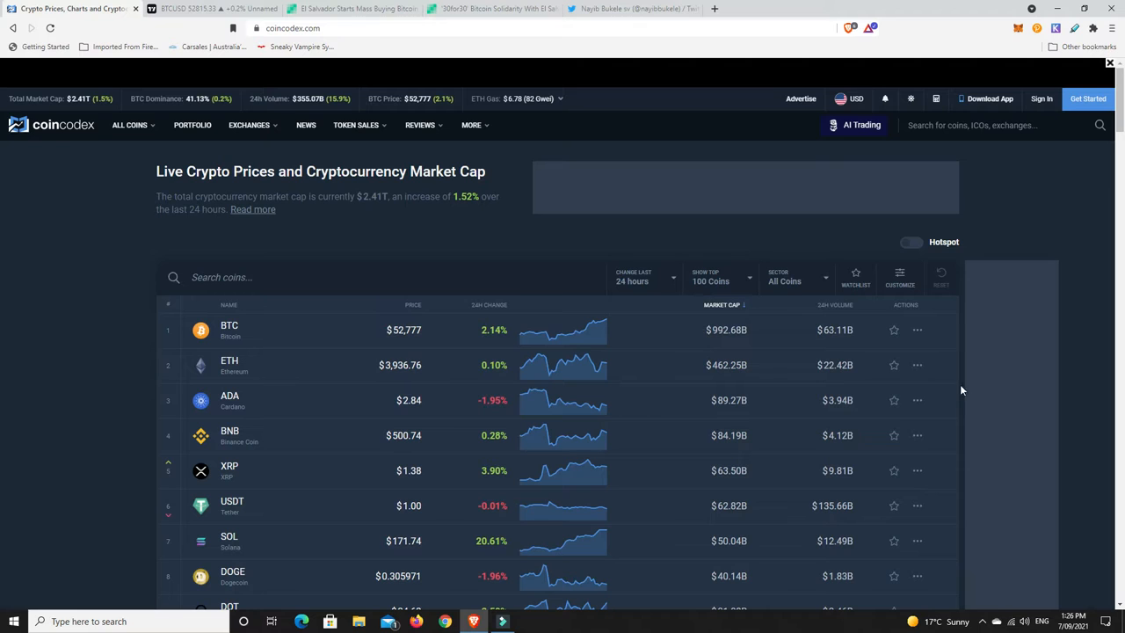
pyautogui.moveTo(447, 341)
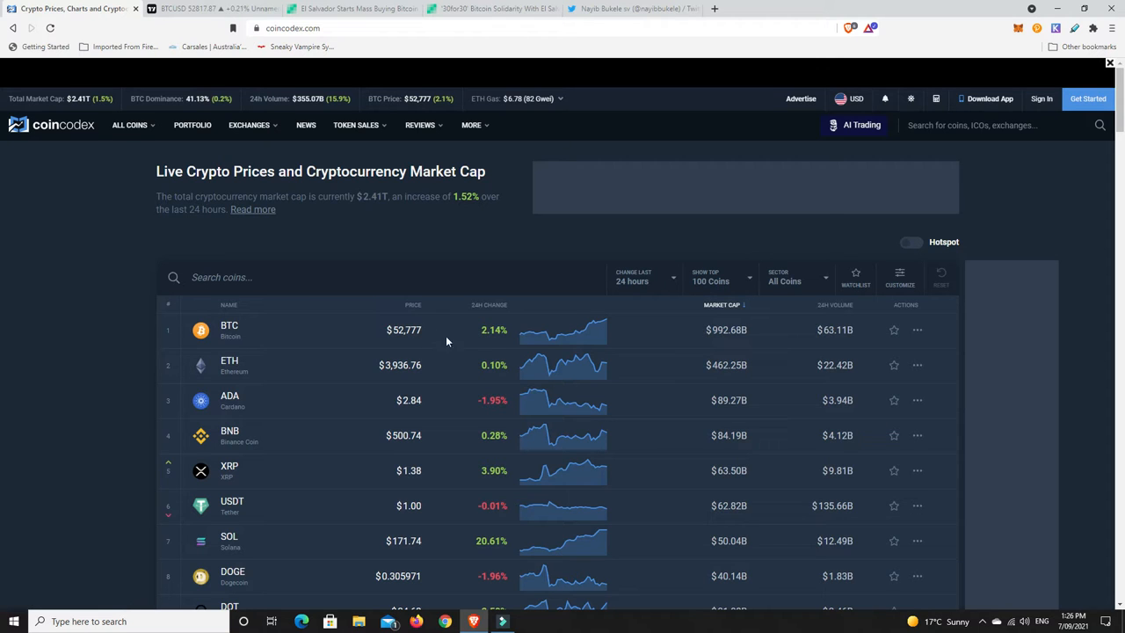
pyautogui.moveTo(426, 342)
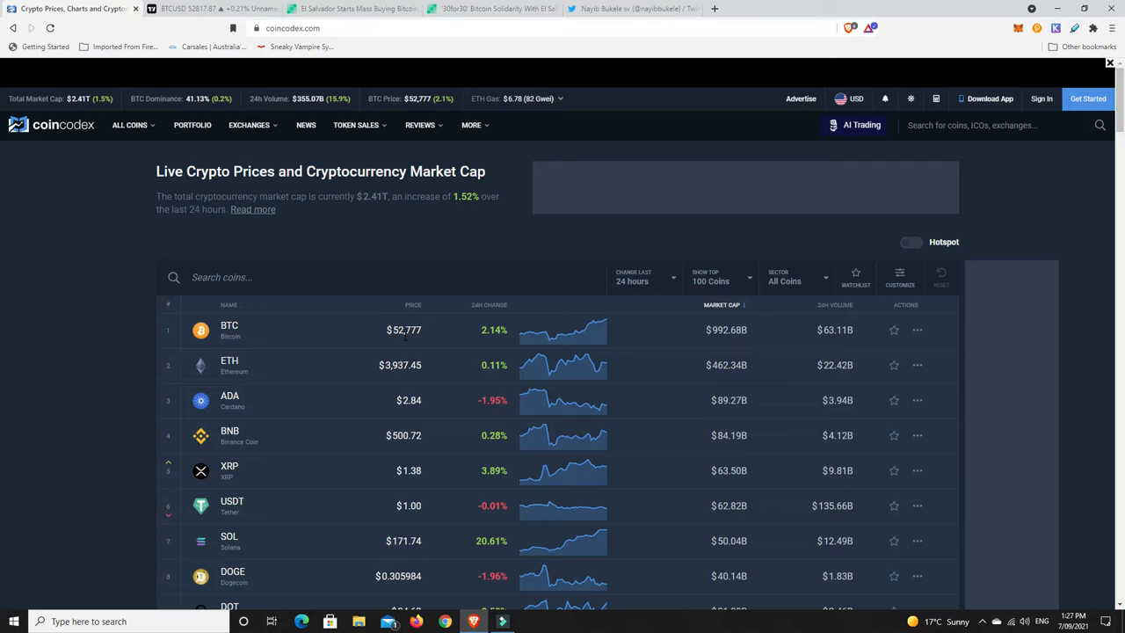
pyautogui.moveTo(405, 341)
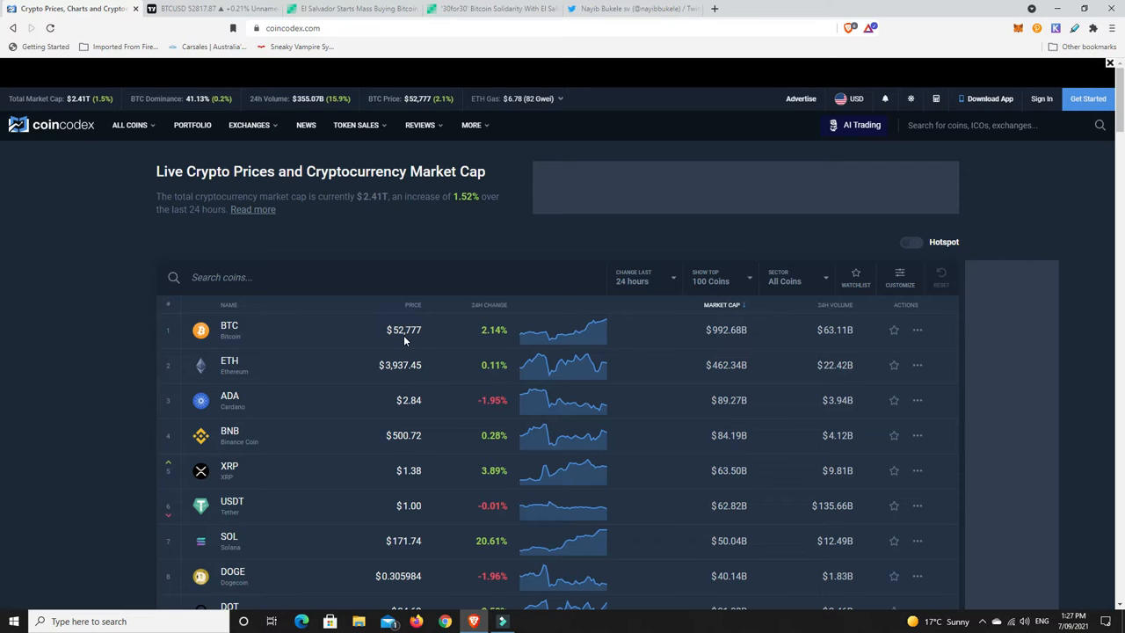
pyautogui.moveTo(183, 152)
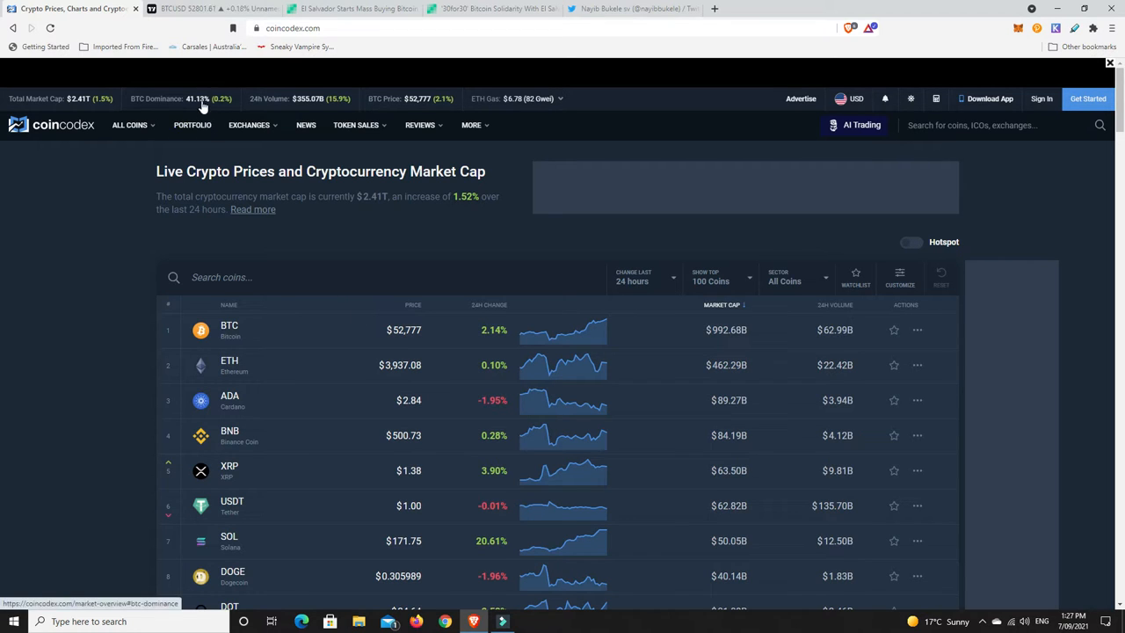
pyautogui.moveTo(196, 104)
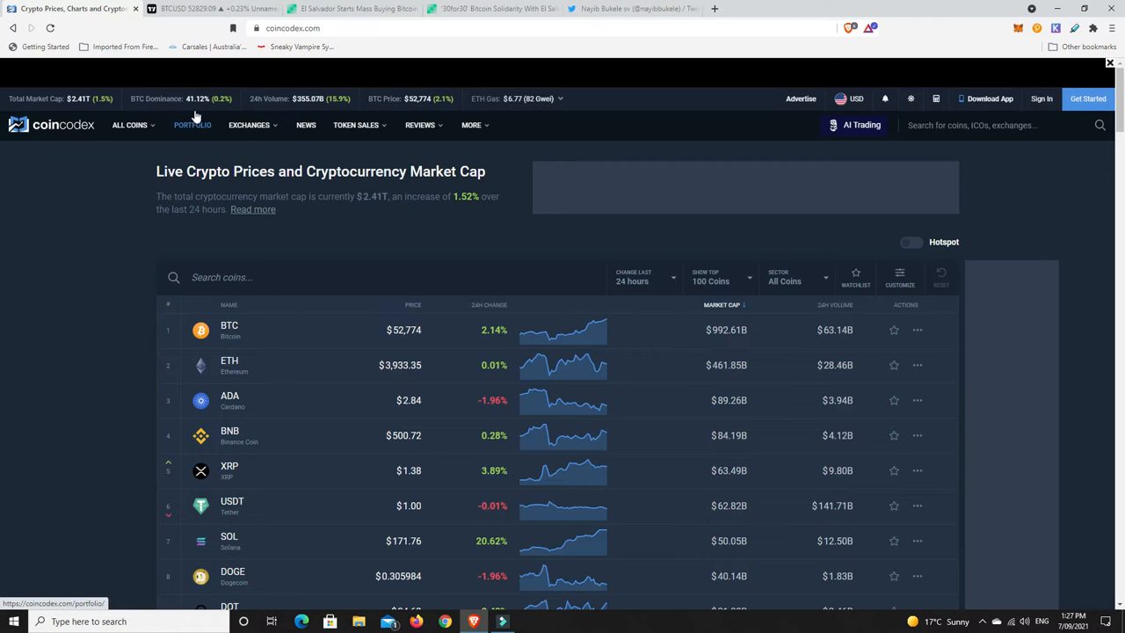
pyautogui.moveTo(236, 104)
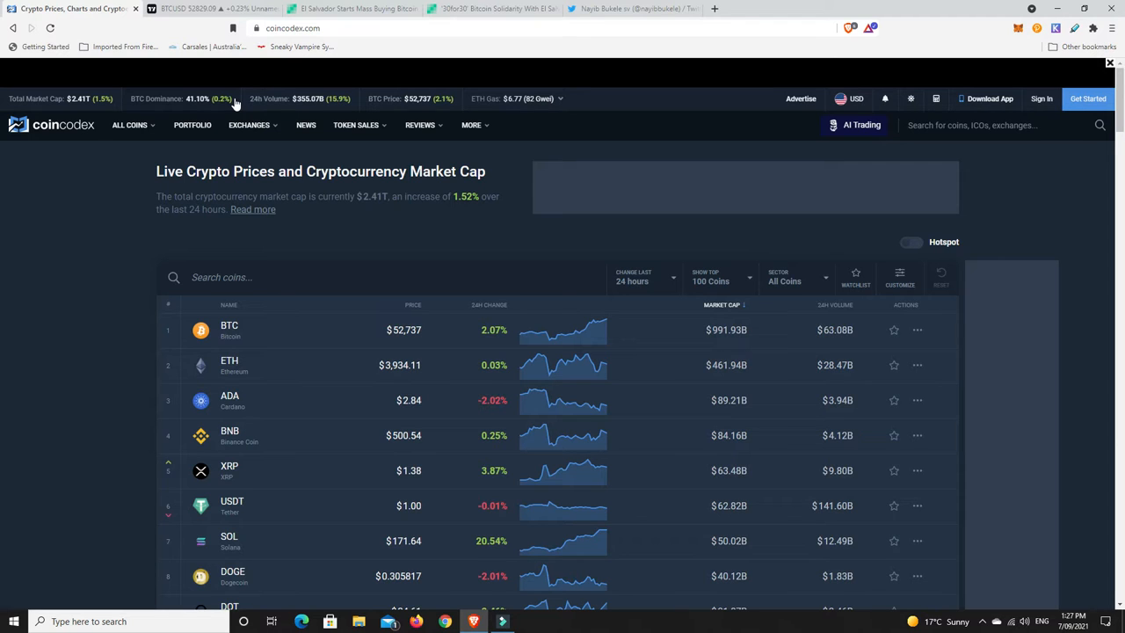
pyautogui.moveTo(359, 236)
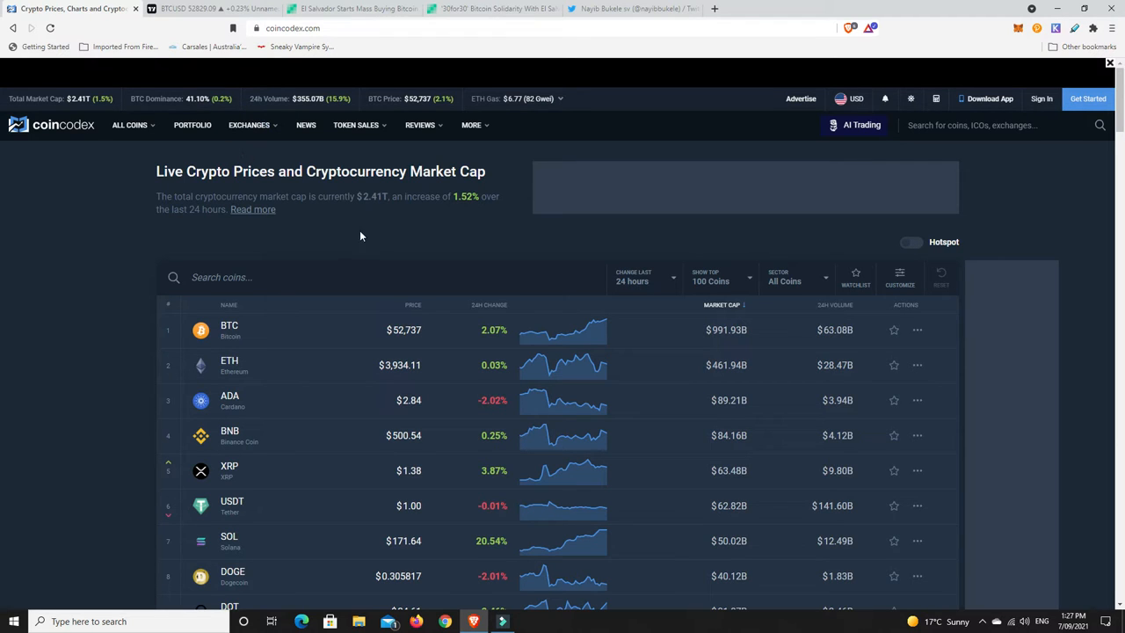
pyautogui.moveTo(365, 236)
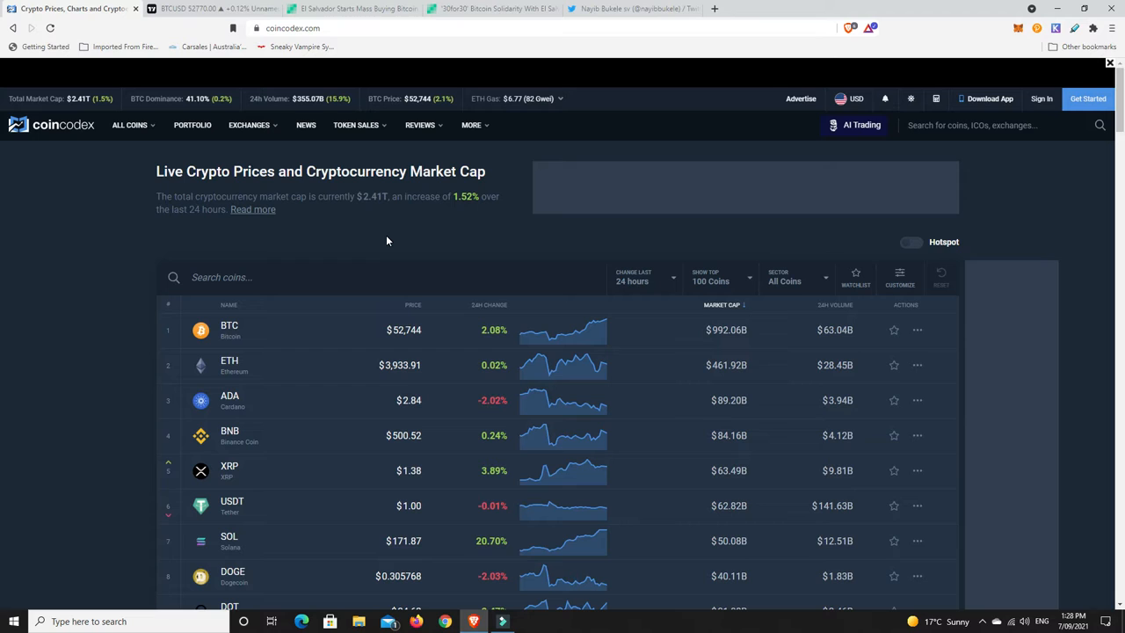
pyautogui.moveTo(390, 239)
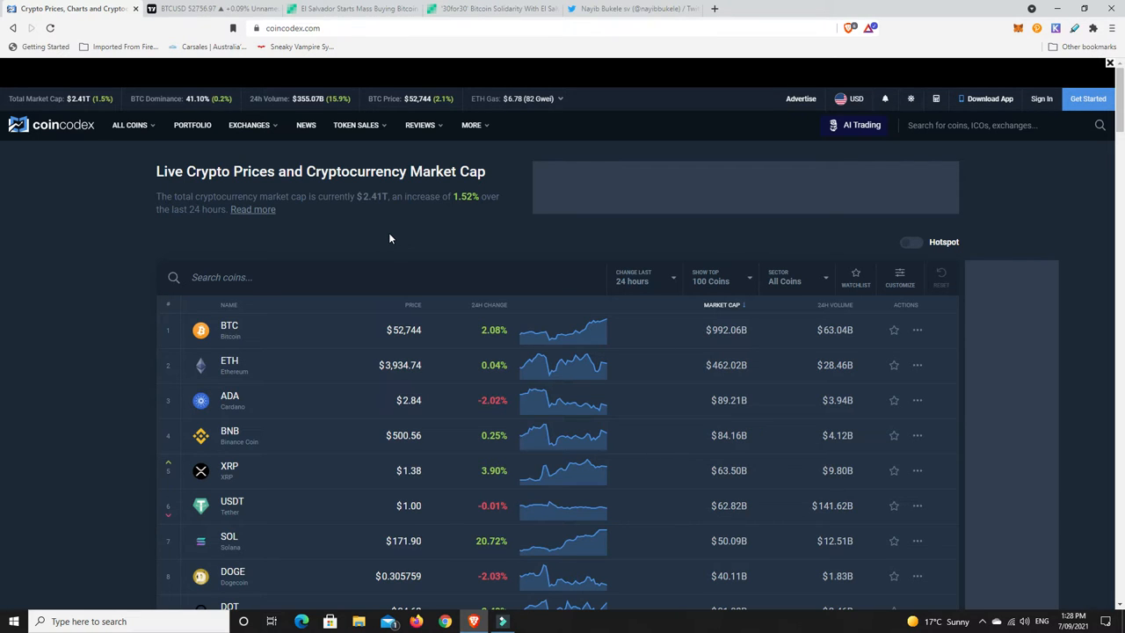
pyautogui.moveTo(320, 105)
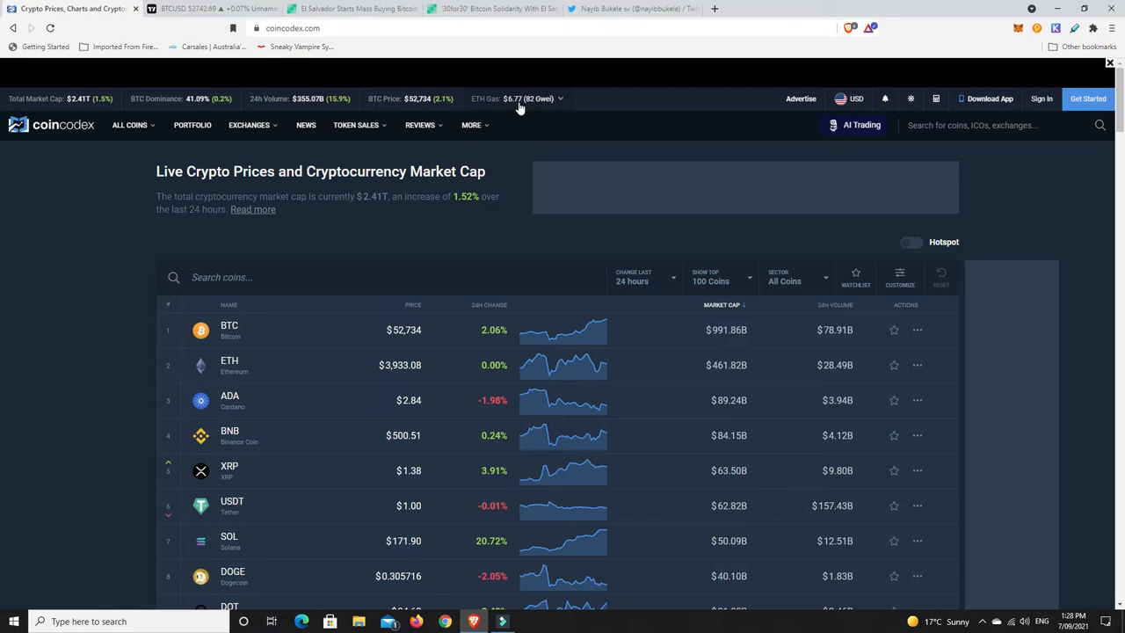
pyautogui.moveTo(511, 109)
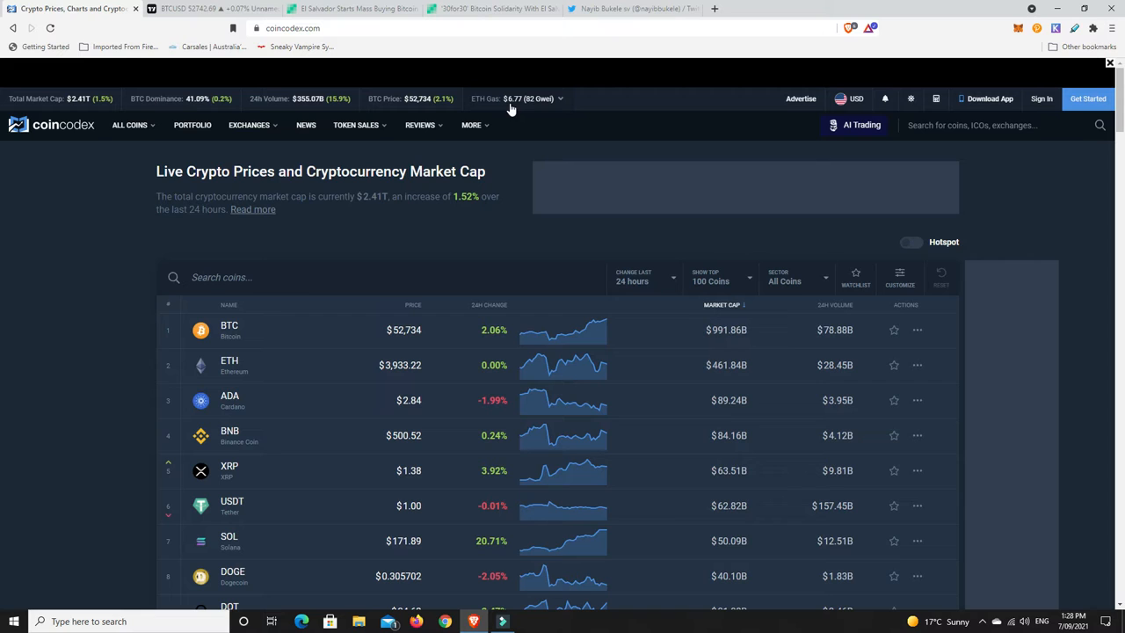
pyautogui.moveTo(519, 112)
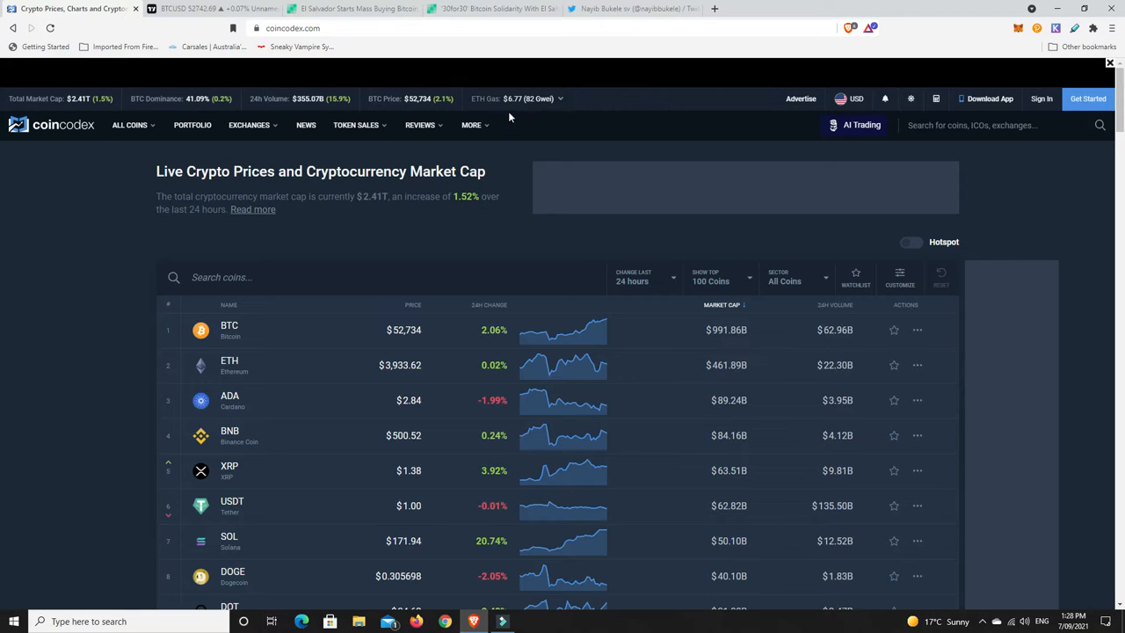
# Sort the coin table by 24h Change descending, putting FTT at 30.37% on top.
pyautogui.scroll(-3)
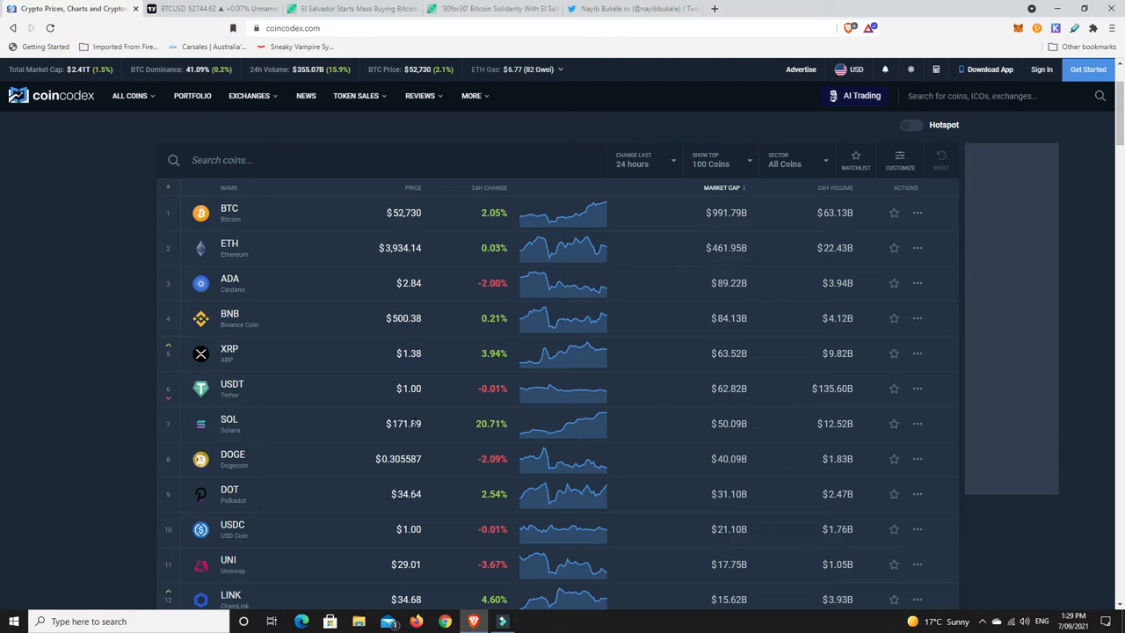
pyautogui.moveTo(528, 320)
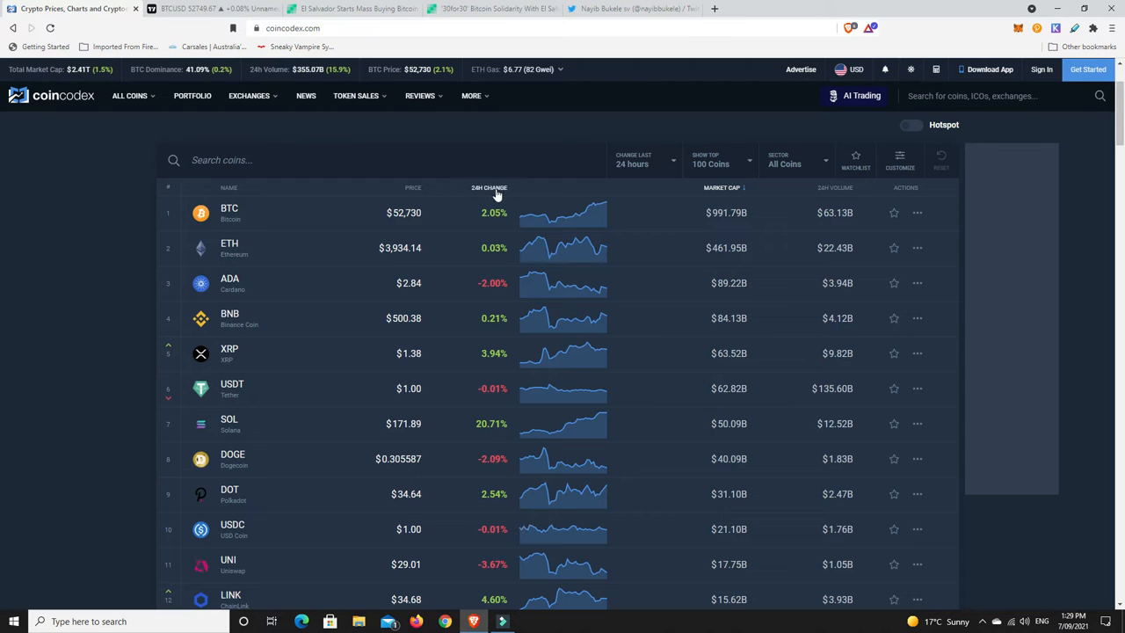
pyautogui.moveTo(489, 436)
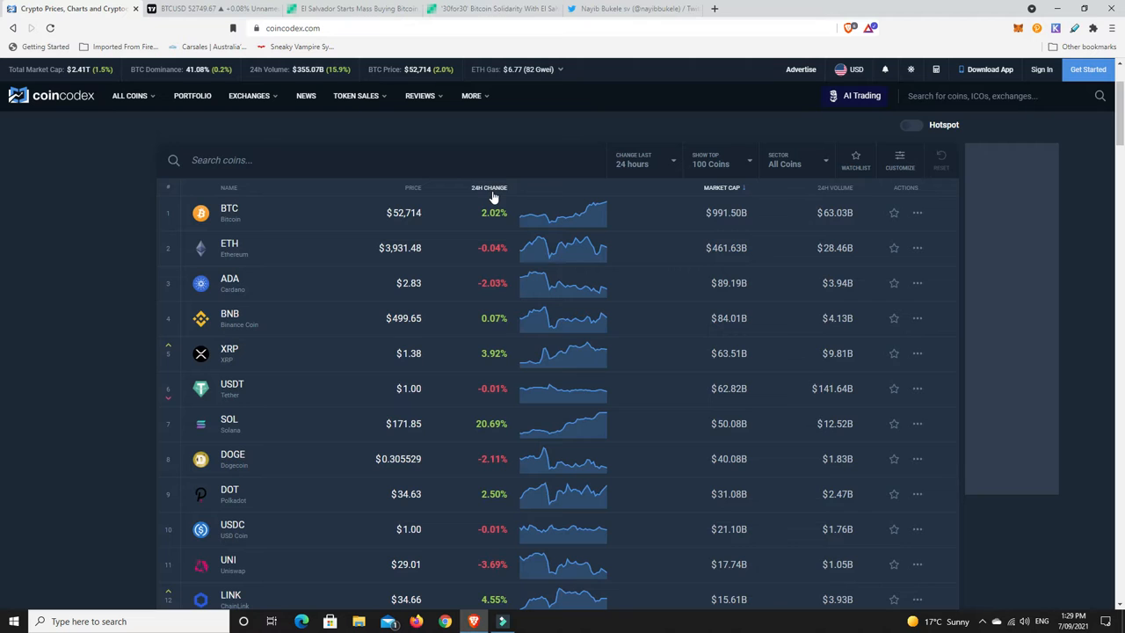
pyautogui.click(489, 187)
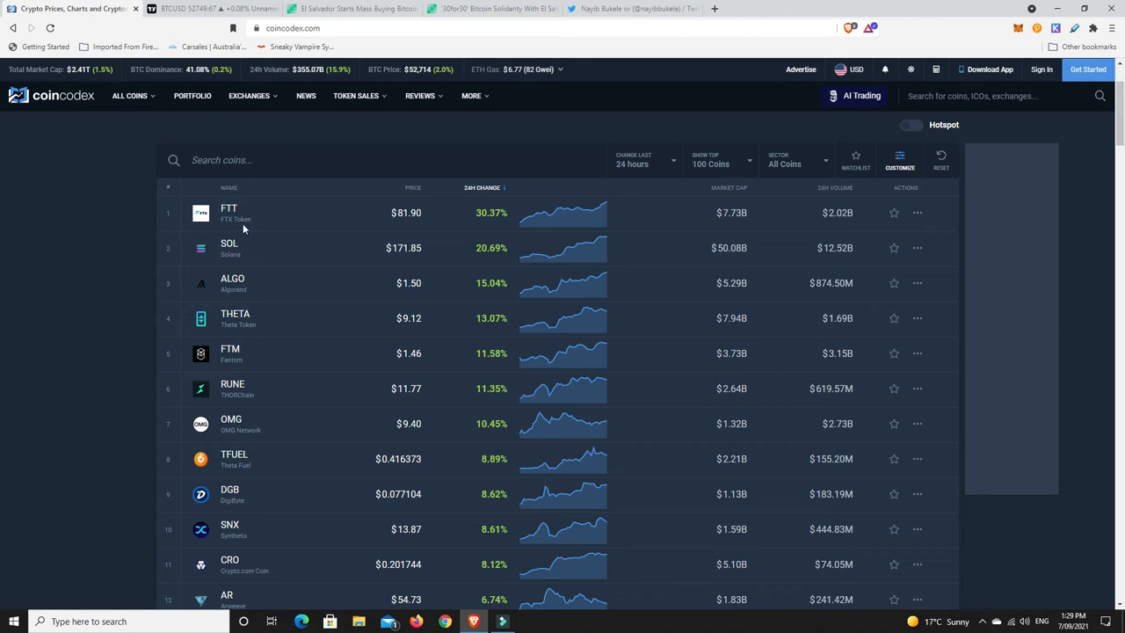
pyautogui.moveTo(237, 230)
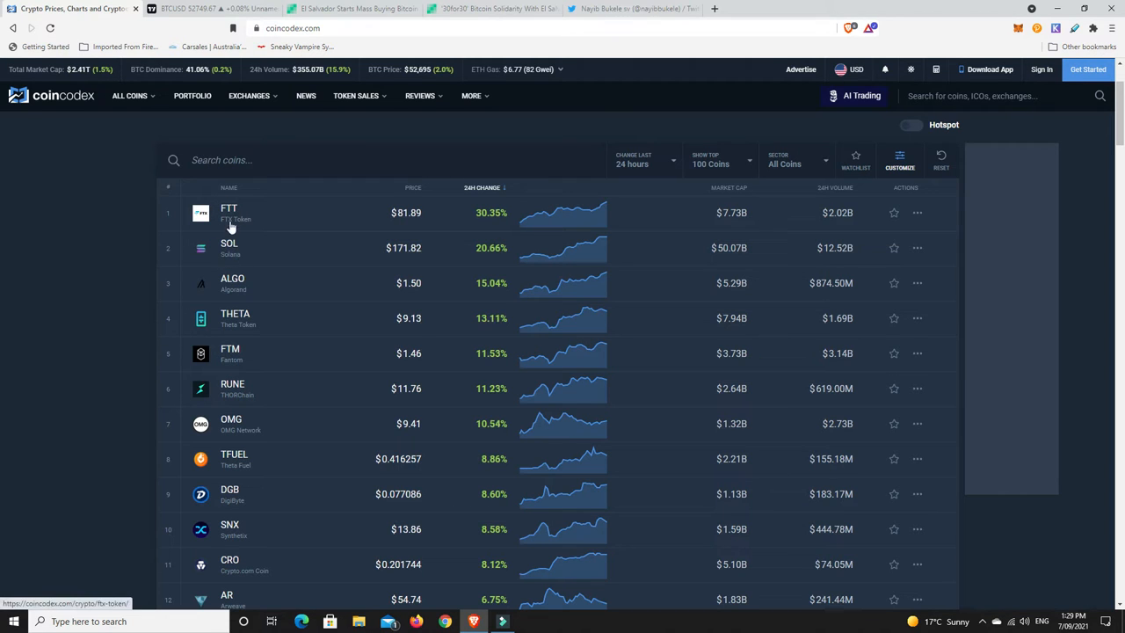
pyautogui.moveTo(285, 218)
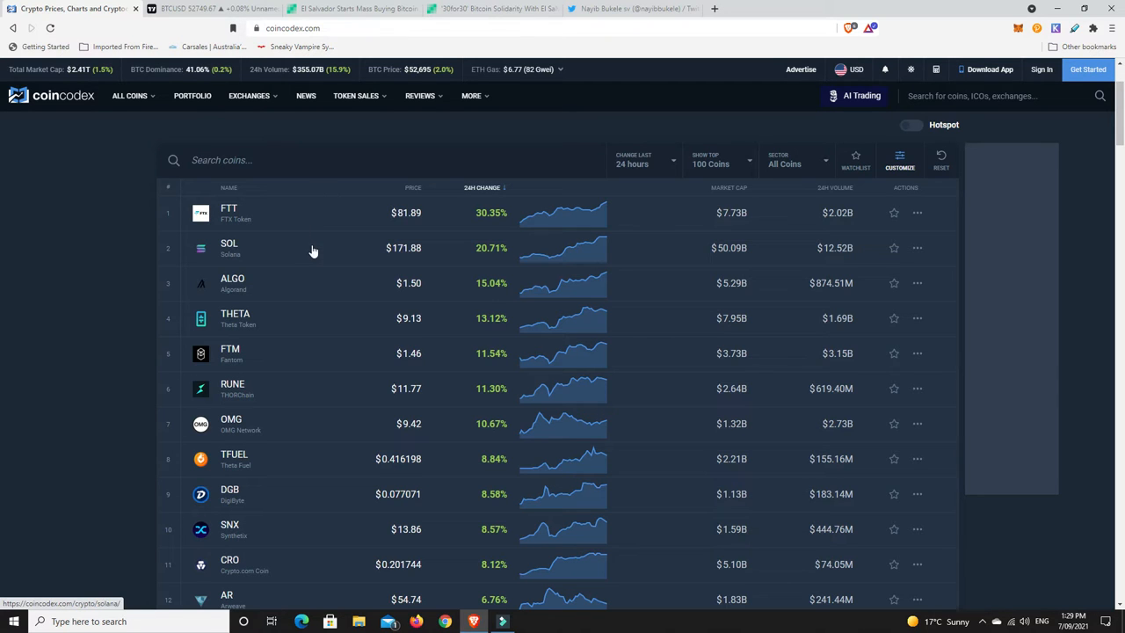
pyautogui.moveTo(345, 332)
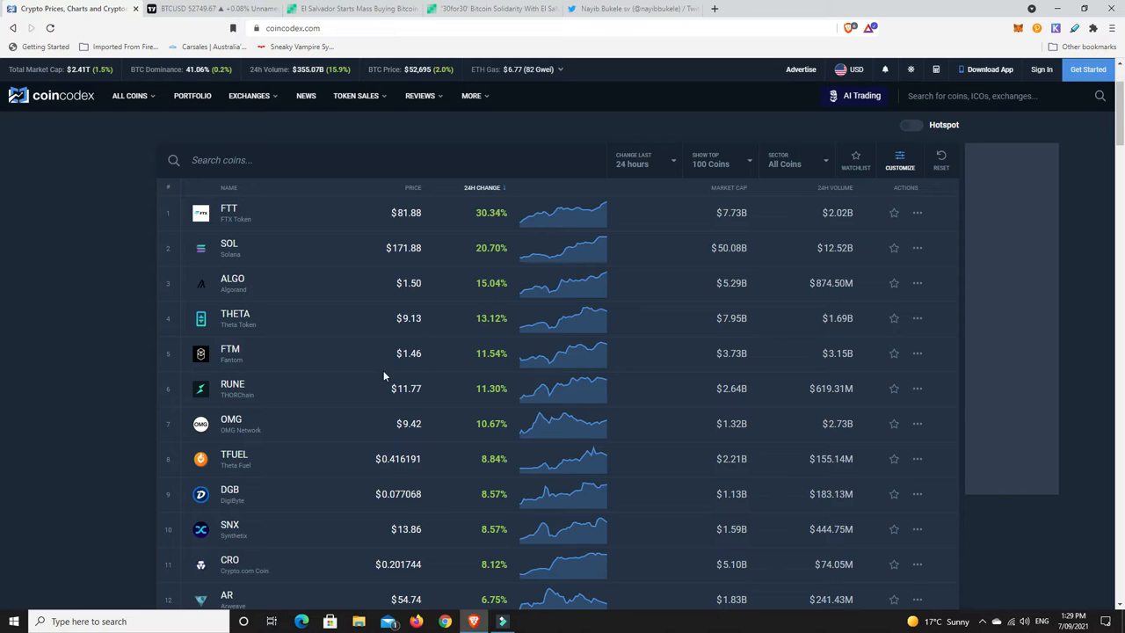
pyautogui.moveTo(253, 397)
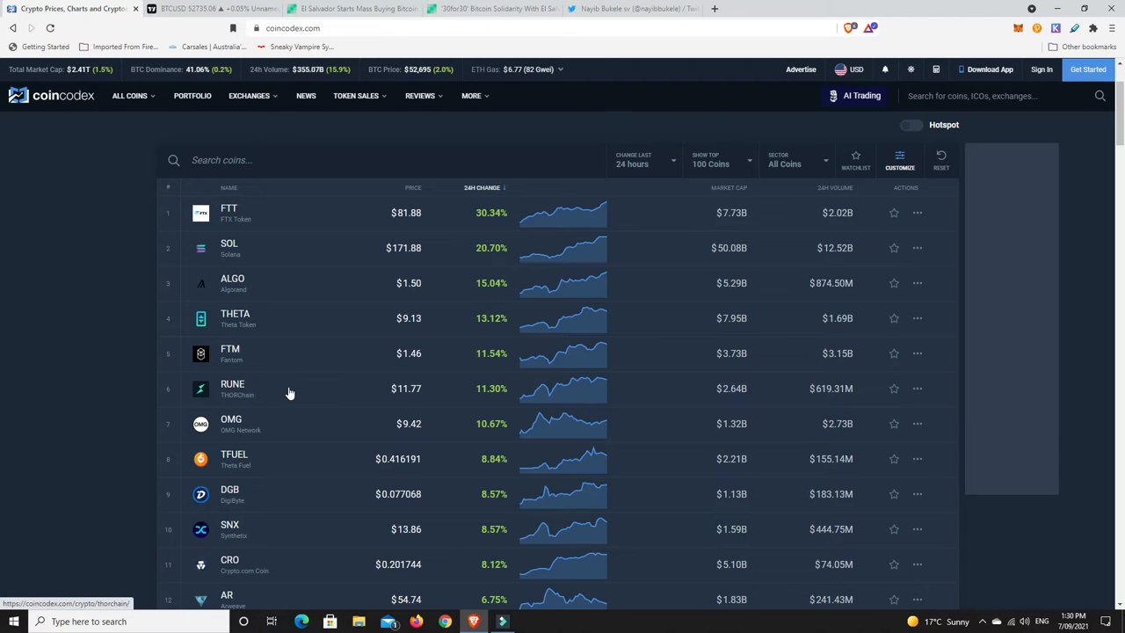
pyautogui.moveTo(250, 474)
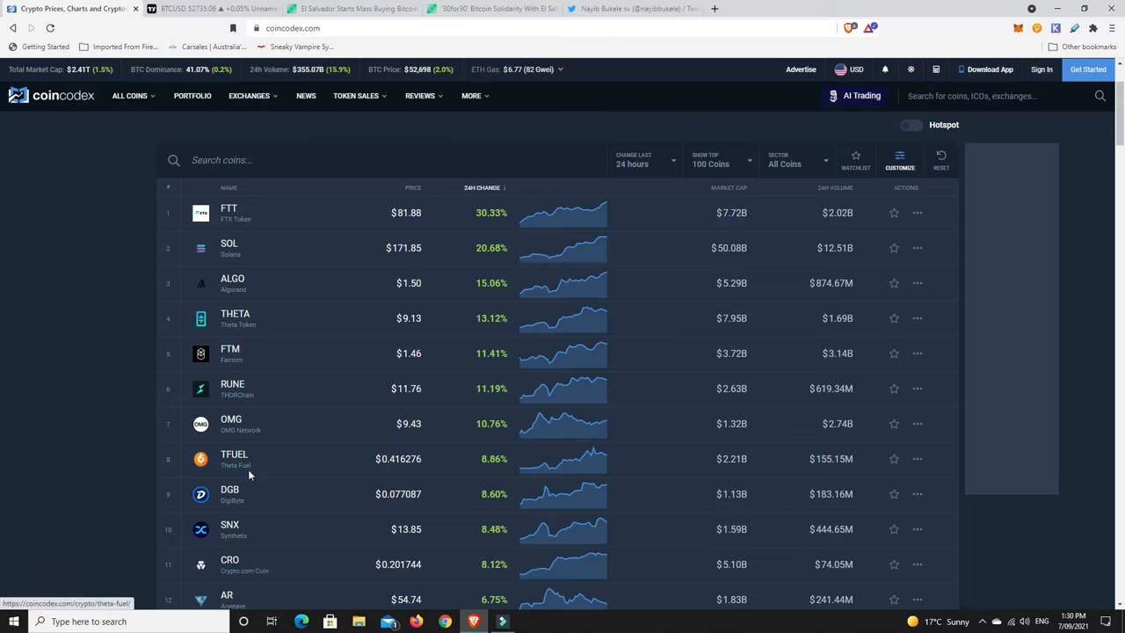
pyautogui.moveTo(313, 570)
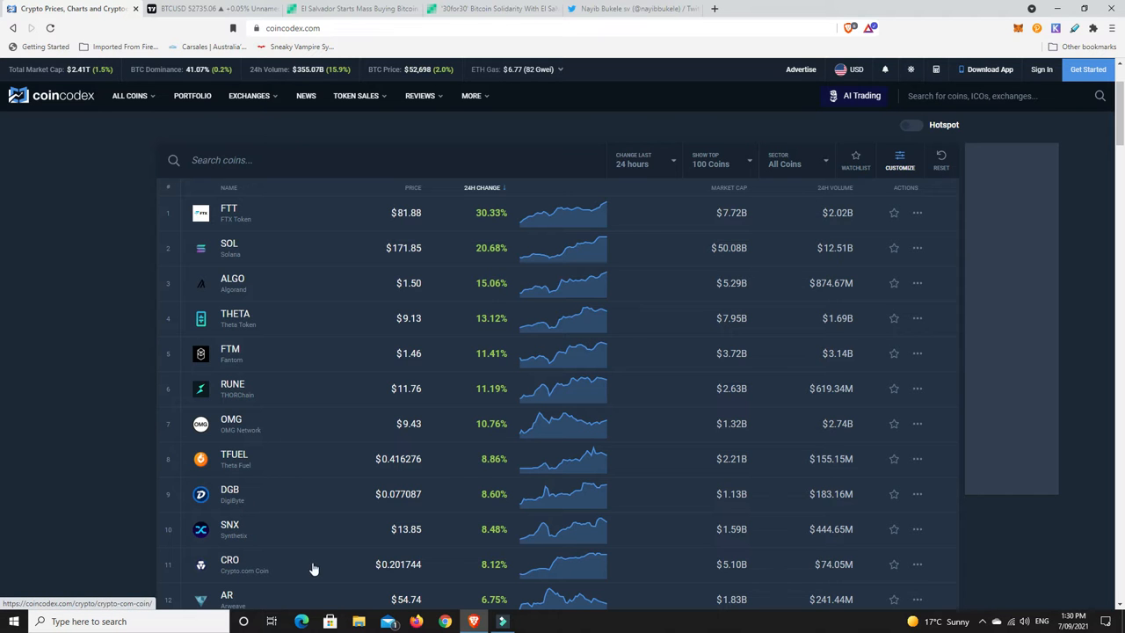
pyautogui.scroll(-3)
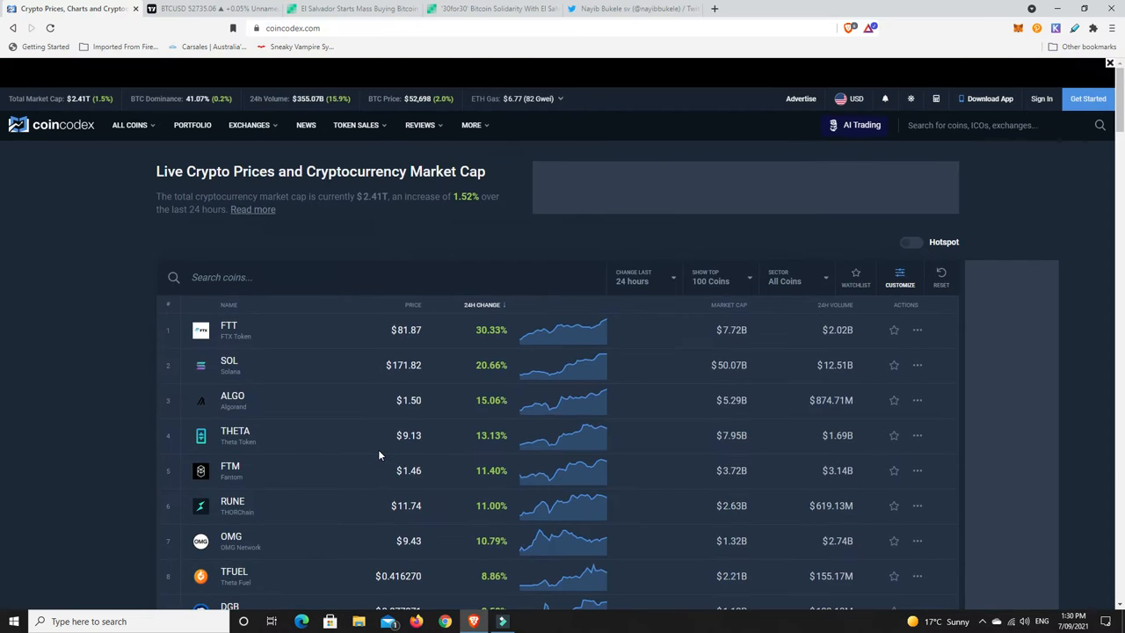
pyautogui.moveTo(250, 309)
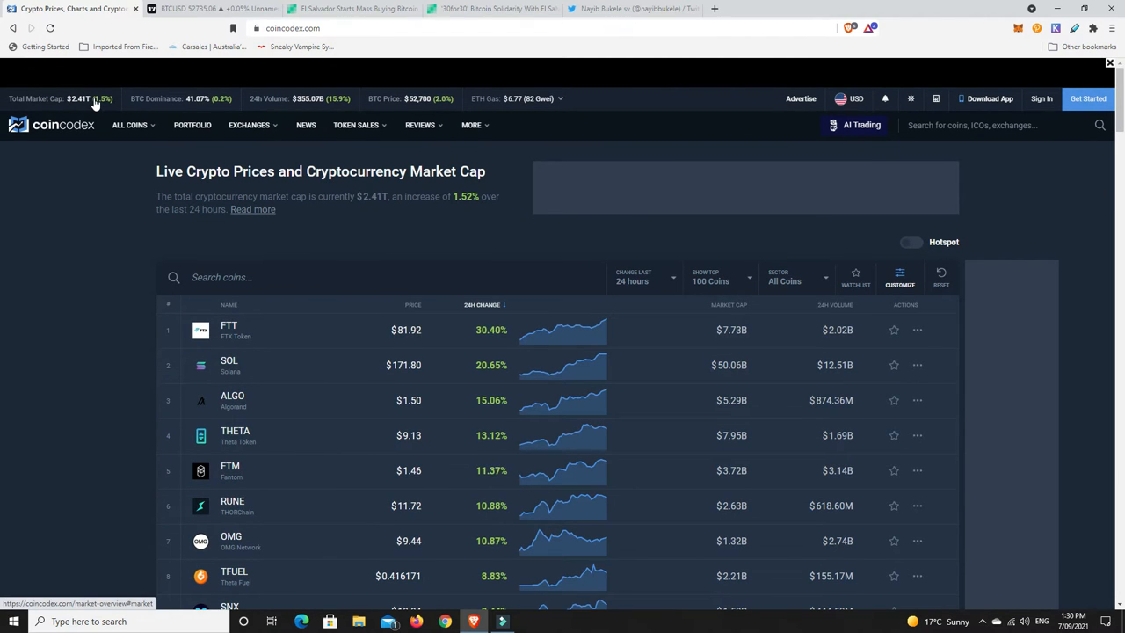
pyautogui.moveTo(98, 105)
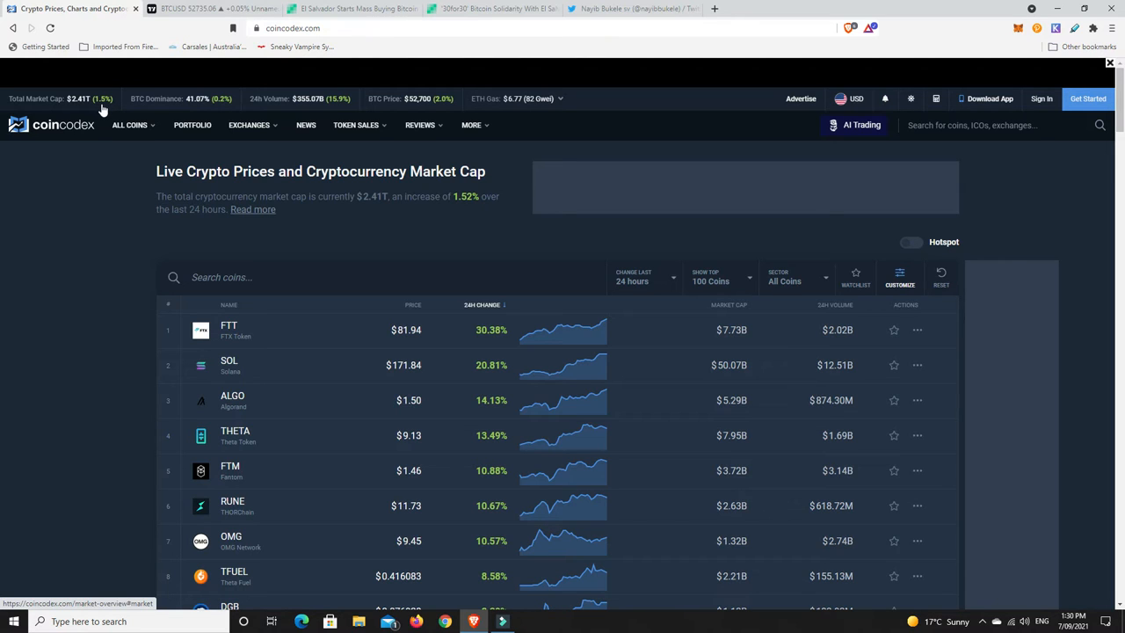
pyautogui.moveTo(458, 229)
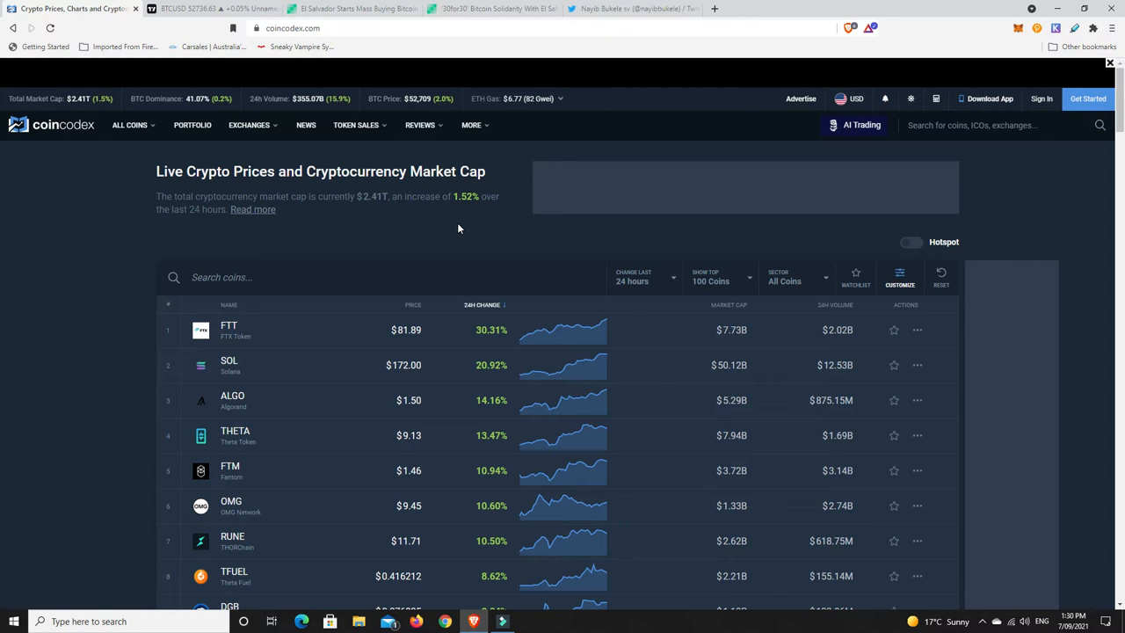
pyautogui.moveTo(478, 243)
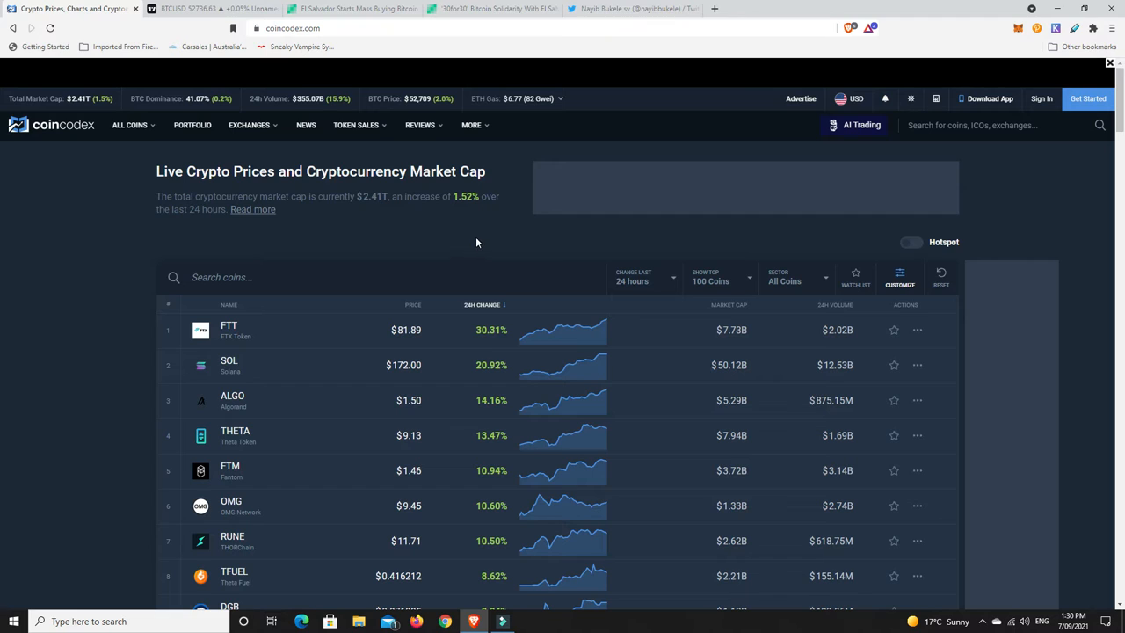
pyautogui.moveTo(485, 239)
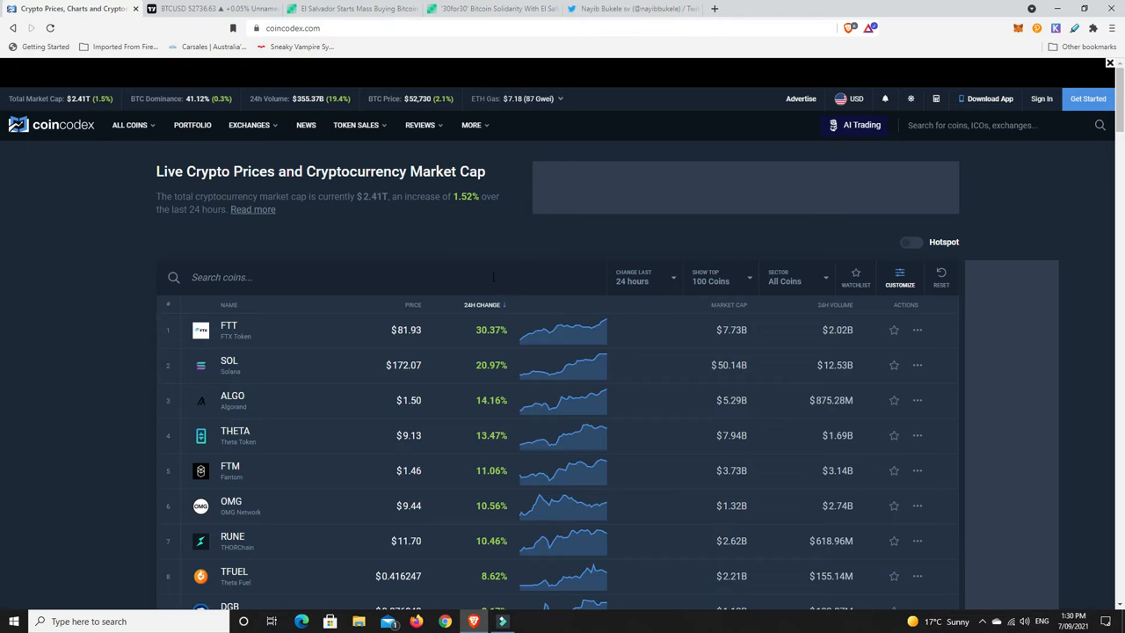
pyautogui.moveTo(492, 257)
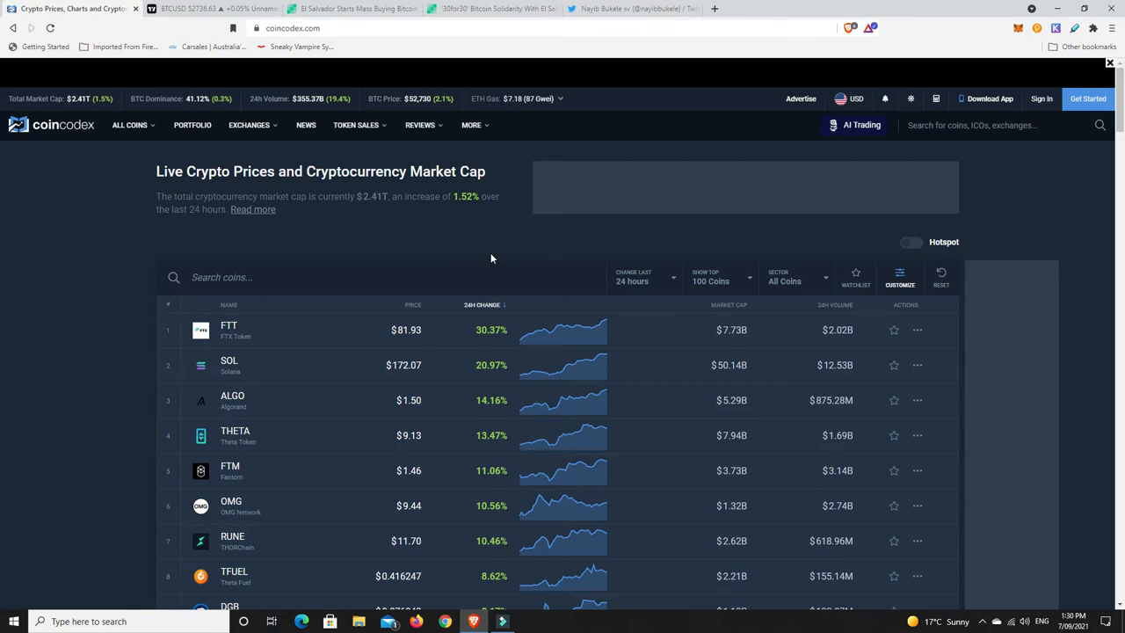
pyautogui.scroll(-3)
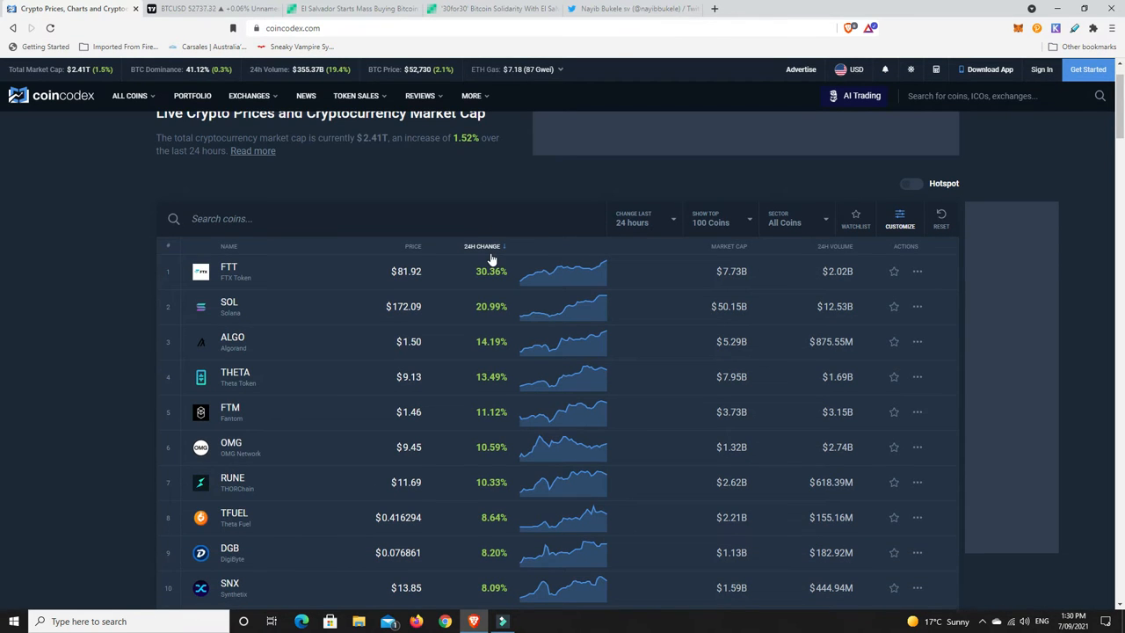
pyautogui.moveTo(88, 70)
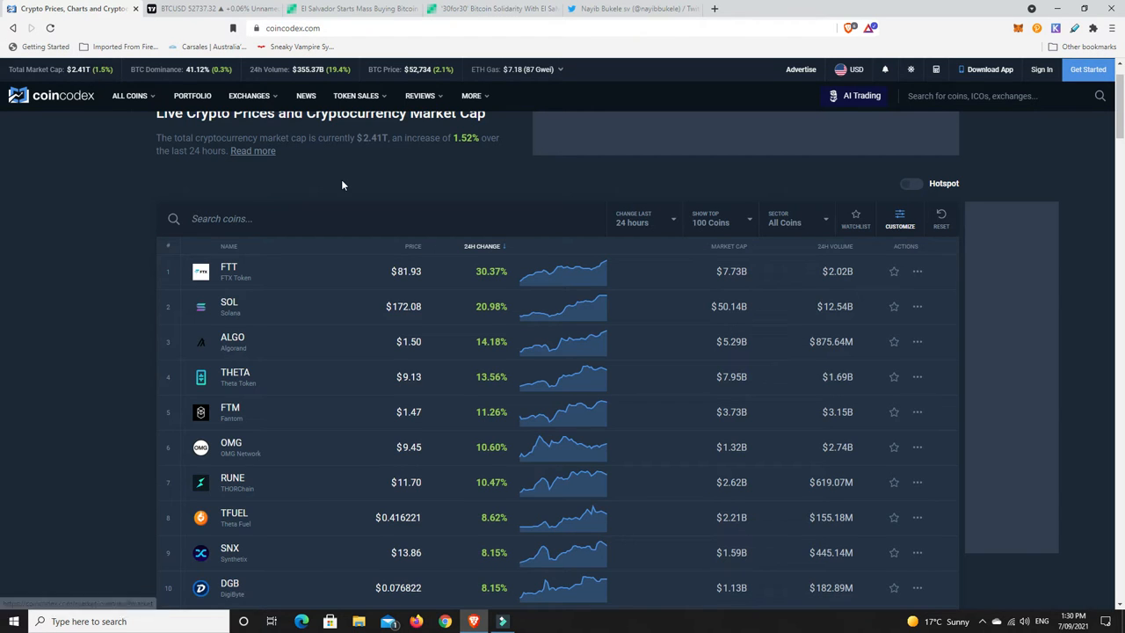
pyautogui.moveTo(481, 250)
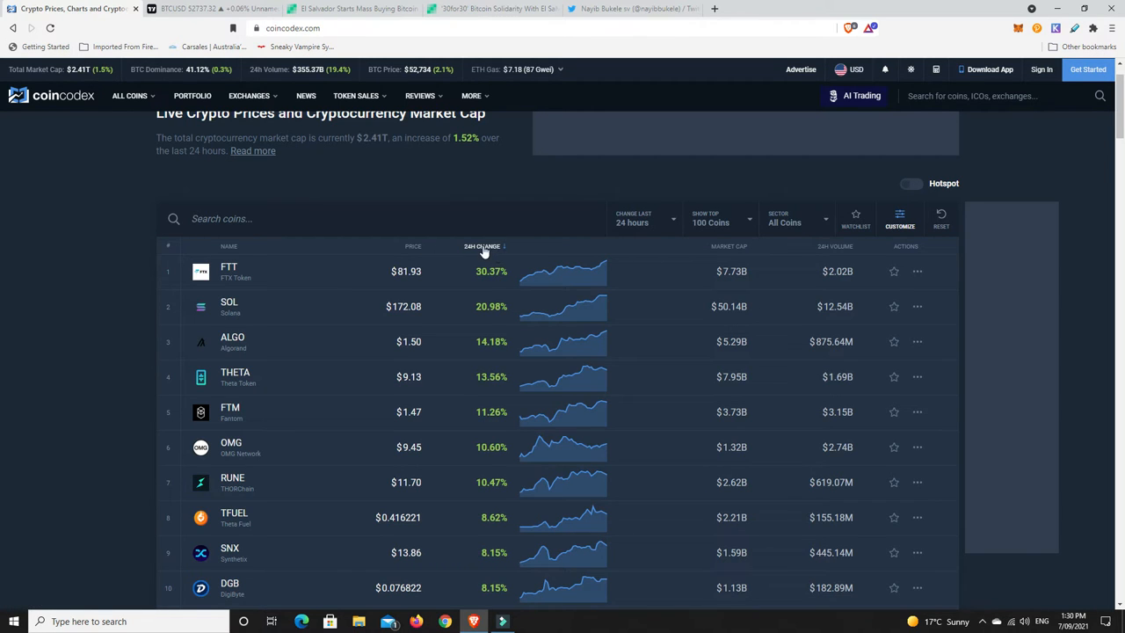
# Sort the coin table by 24h Change ascending, with XEC at -11.44% first.
pyautogui.click(482, 247)
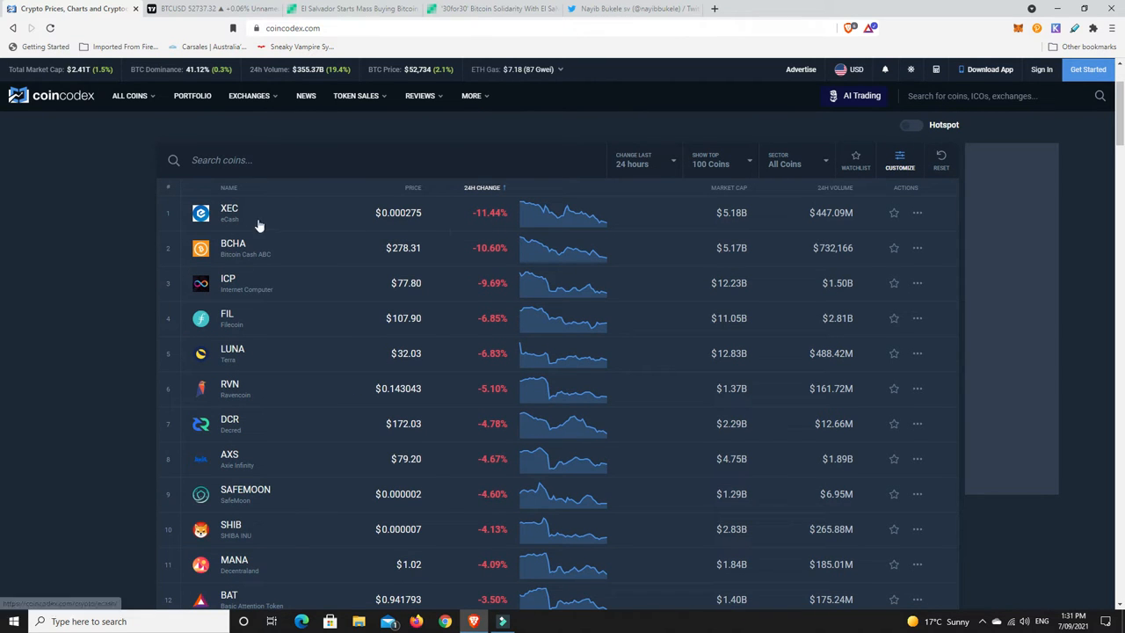
pyautogui.moveTo(246, 265)
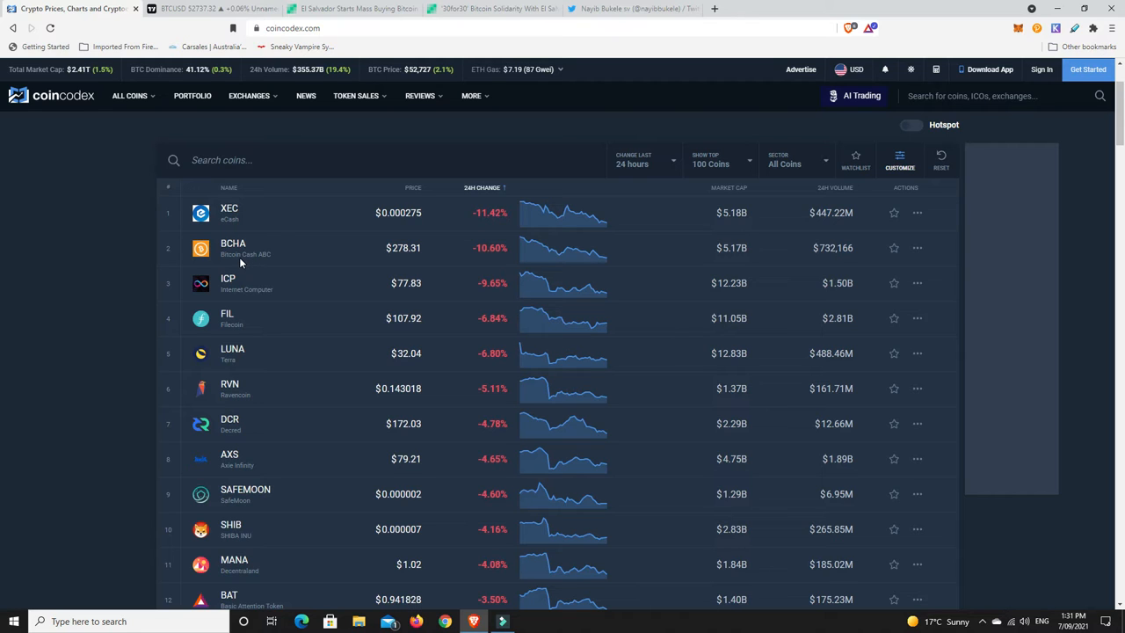
pyautogui.moveTo(496, 295)
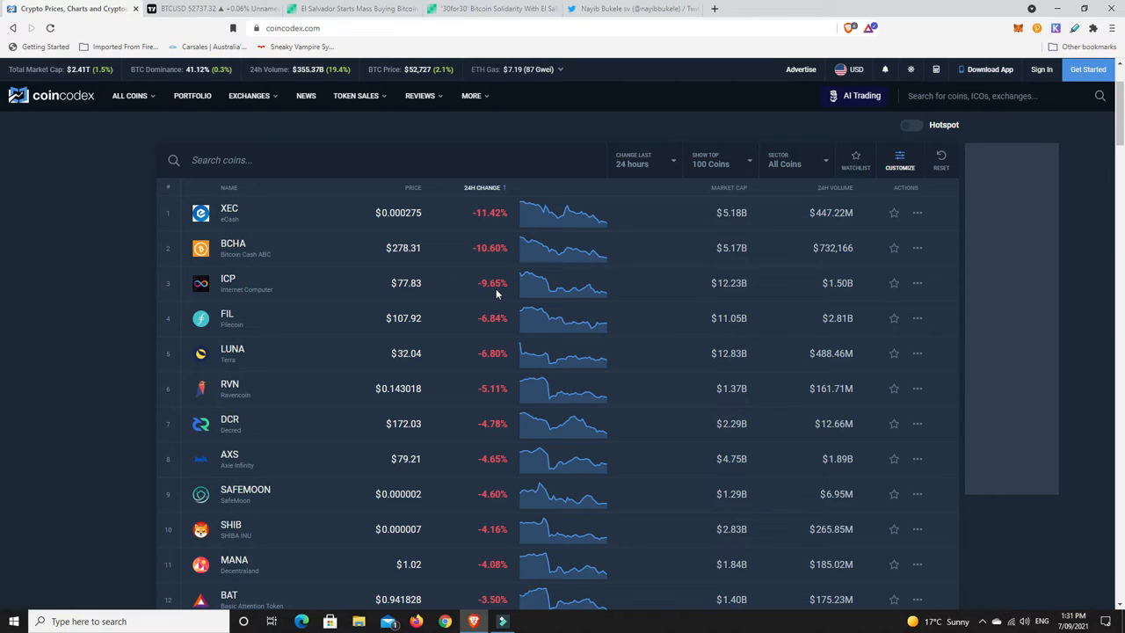
pyautogui.moveTo(443, 336)
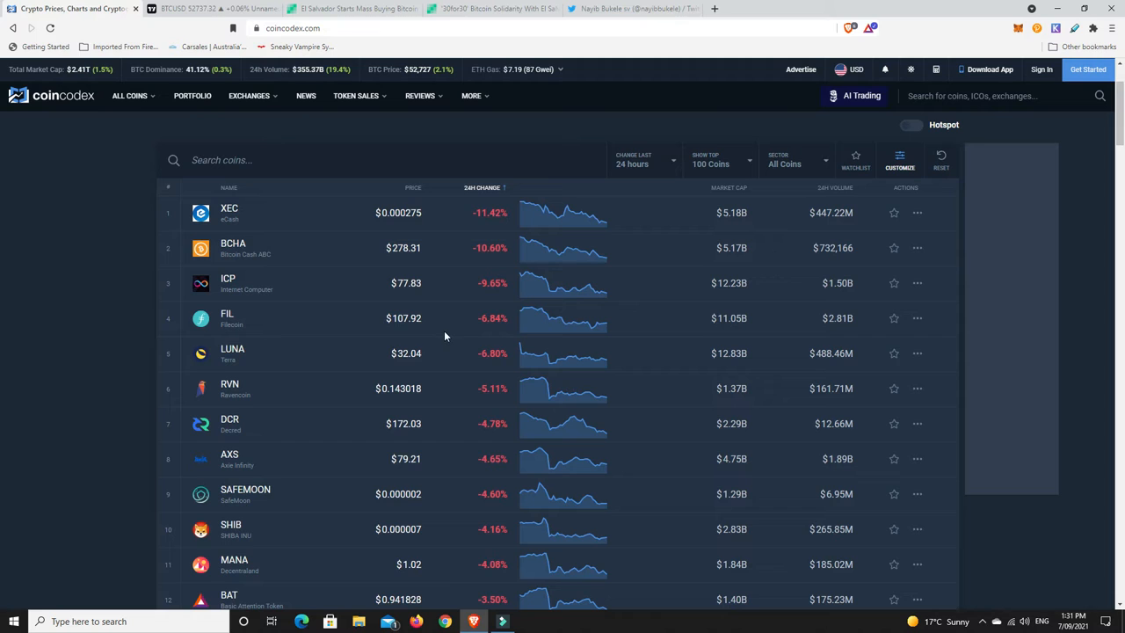
pyautogui.moveTo(566, 343)
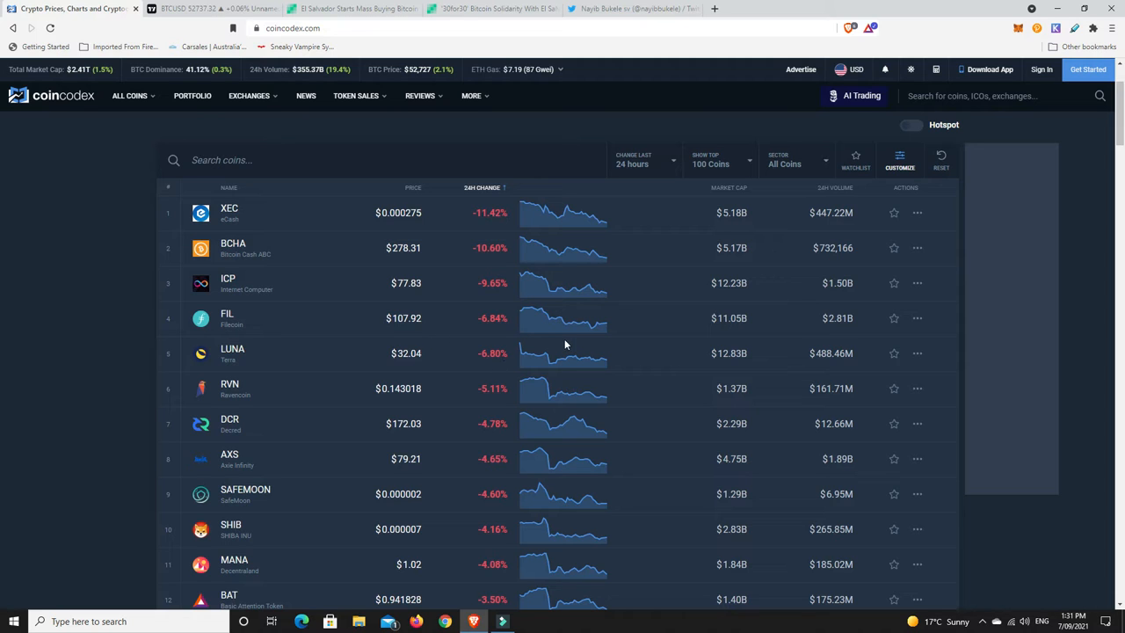
pyautogui.moveTo(573, 341)
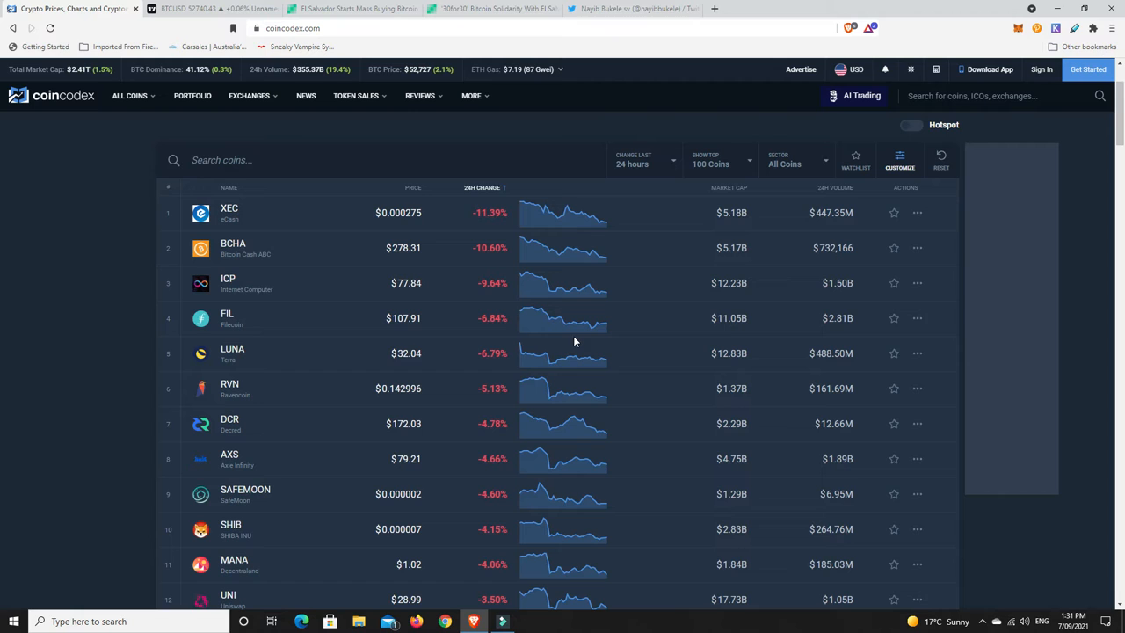
pyautogui.moveTo(420, 492)
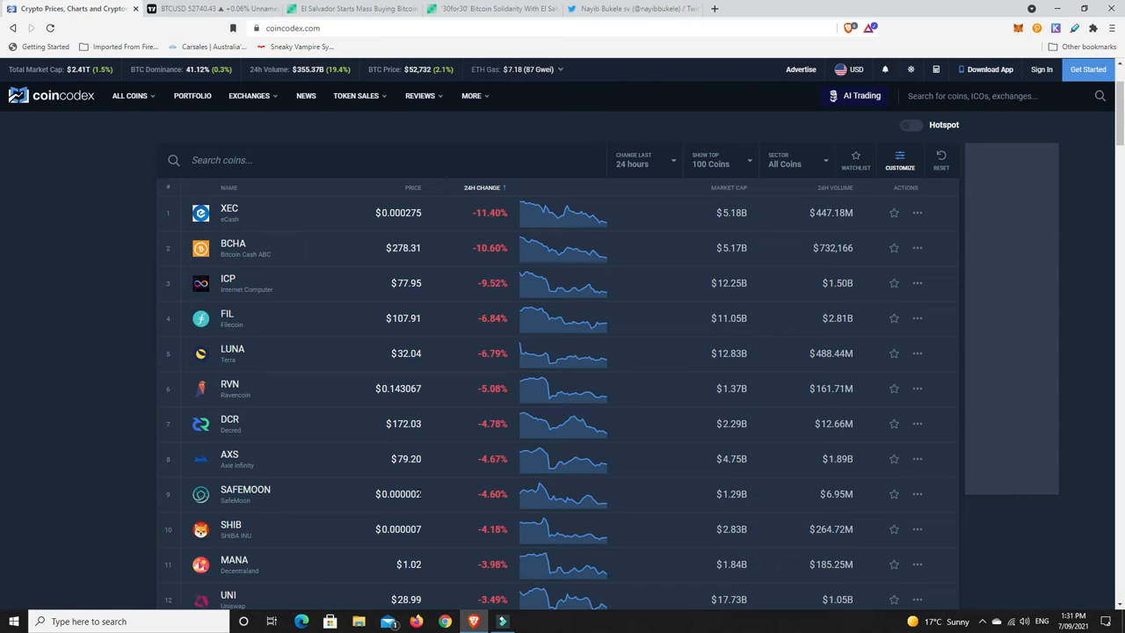
pyautogui.moveTo(429, 499)
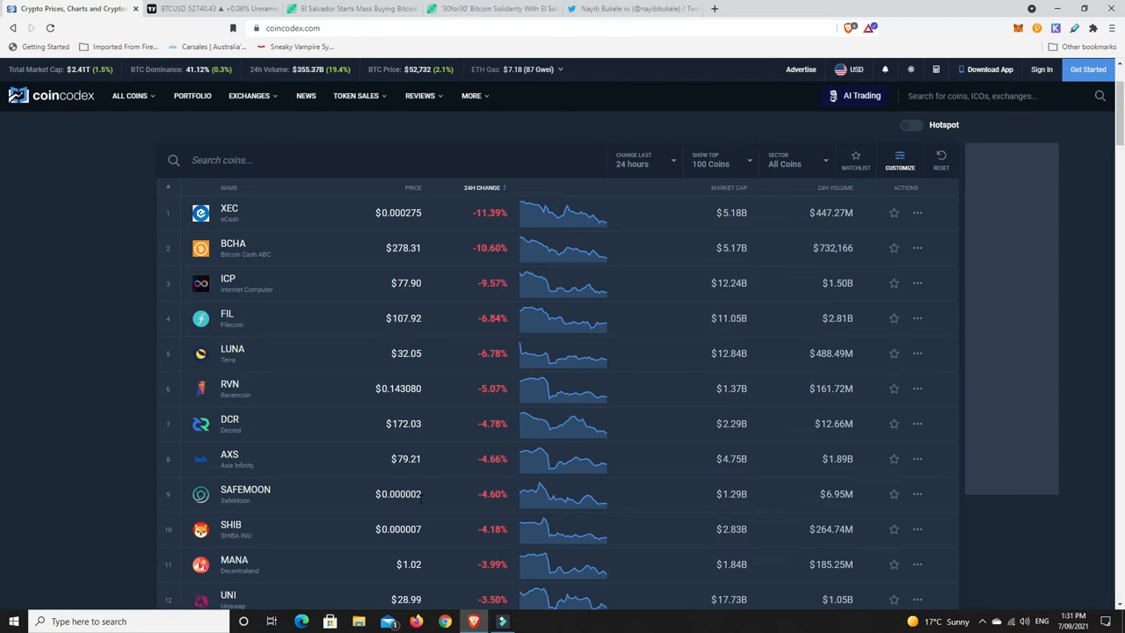
pyautogui.scroll(-3)
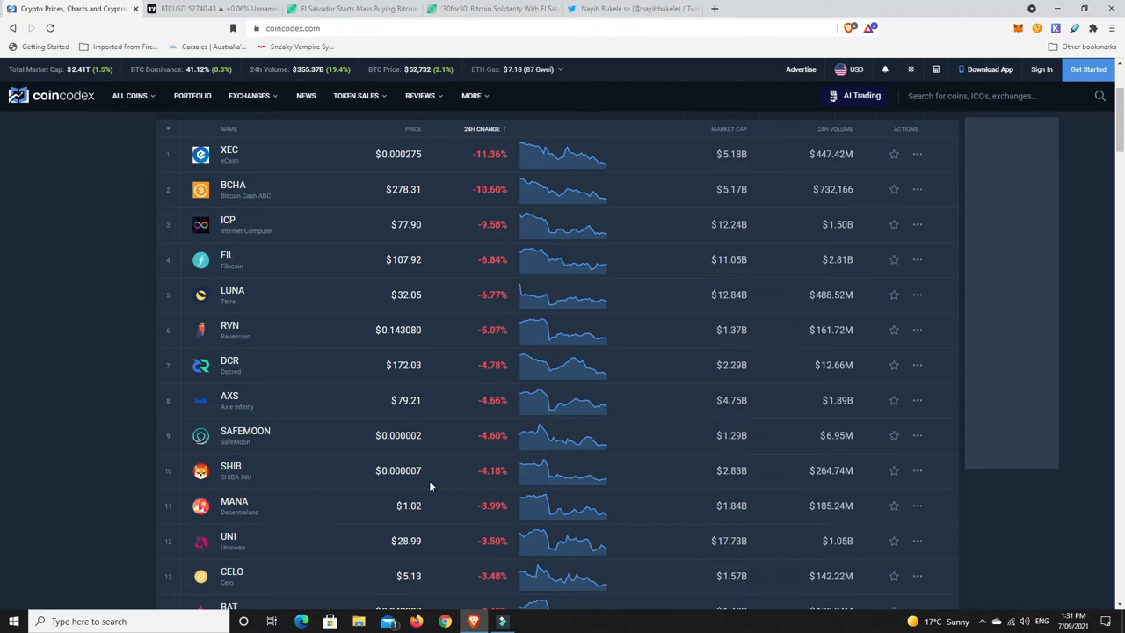
pyautogui.moveTo(419, 475)
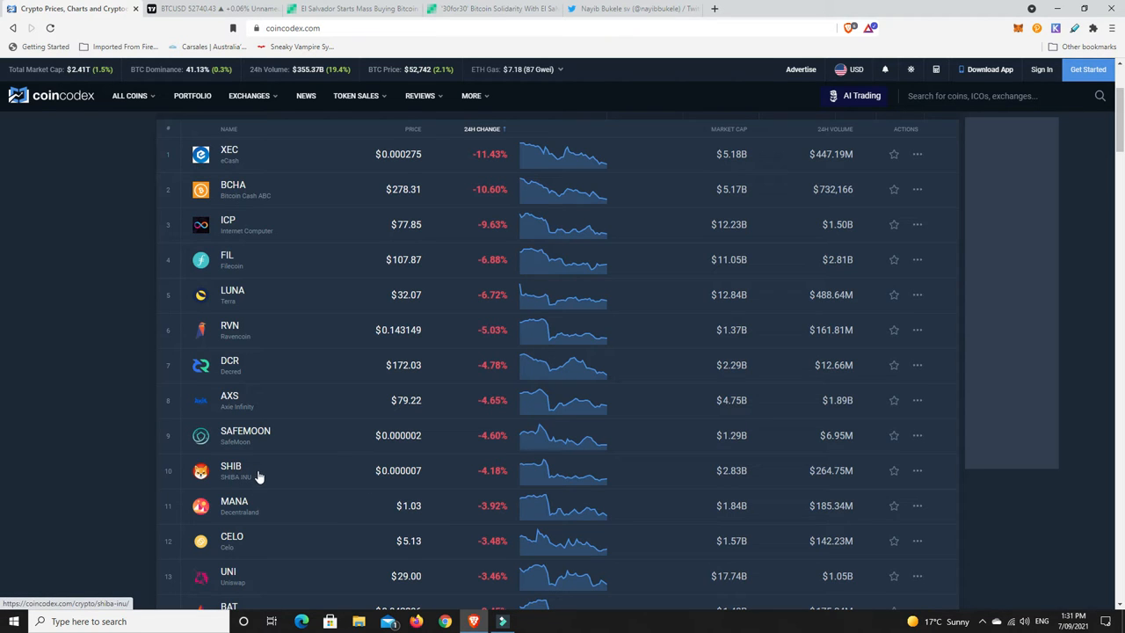
pyautogui.moveTo(258, 477)
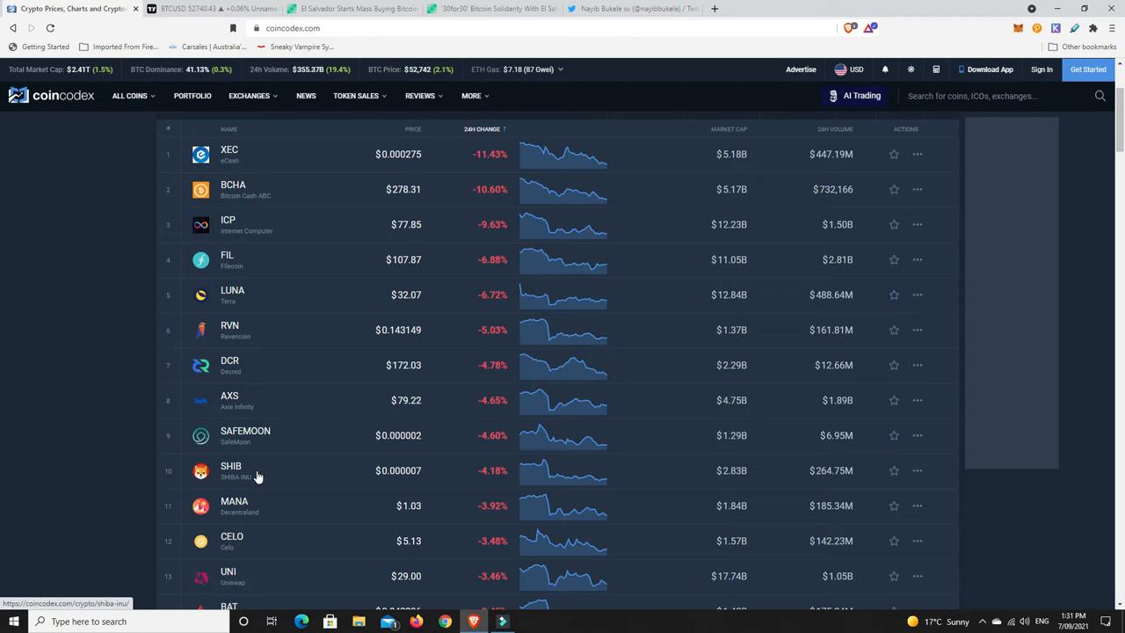
pyautogui.moveTo(253, 475)
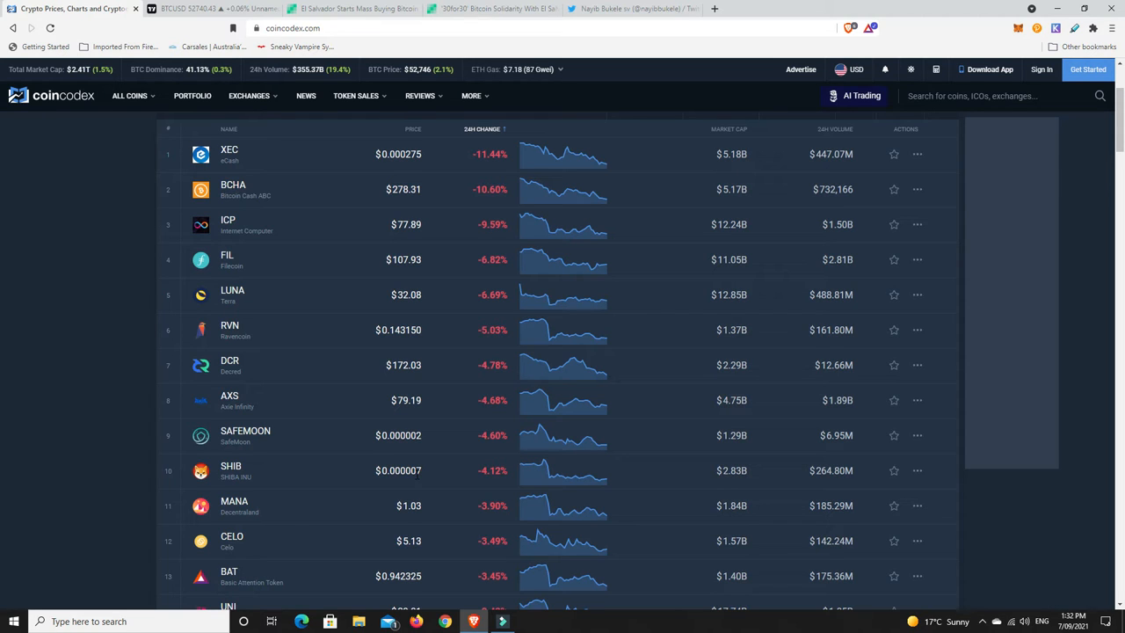
pyautogui.moveTo(447, 508)
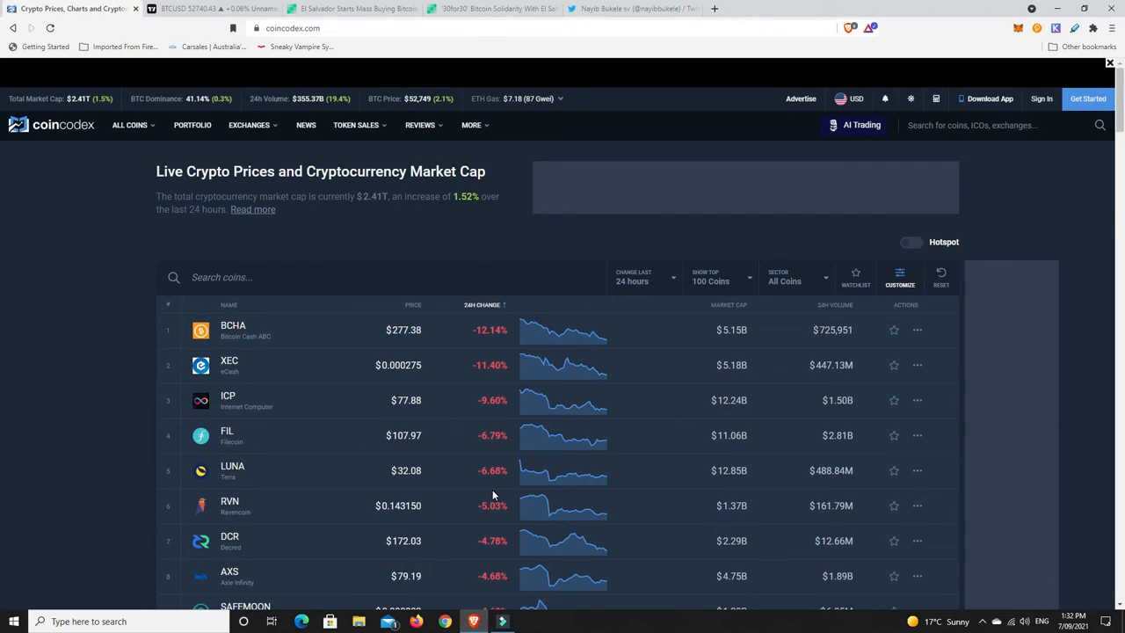
pyautogui.moveTo(468, 413)
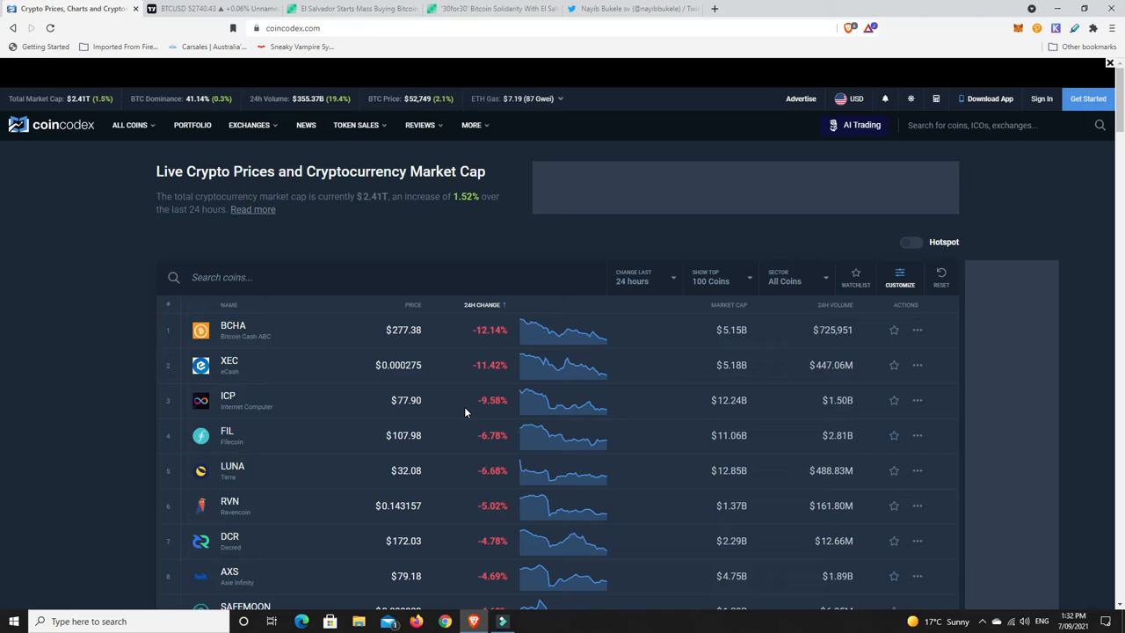
pyautogui.moveTo(473, 414)
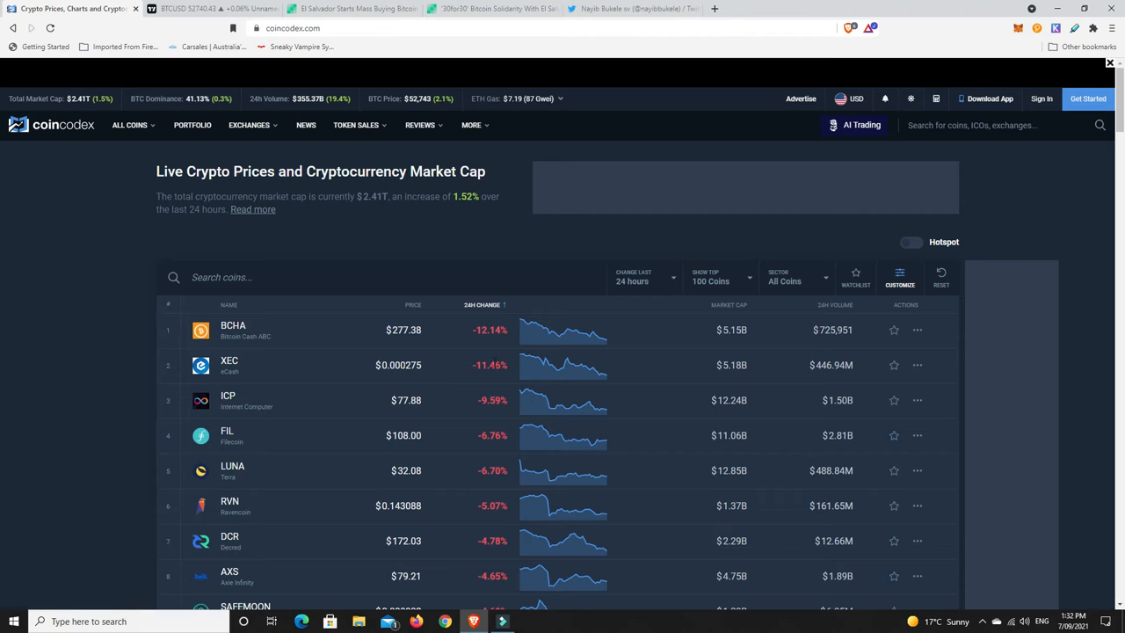
pyautogui.moveTo(479, 432)
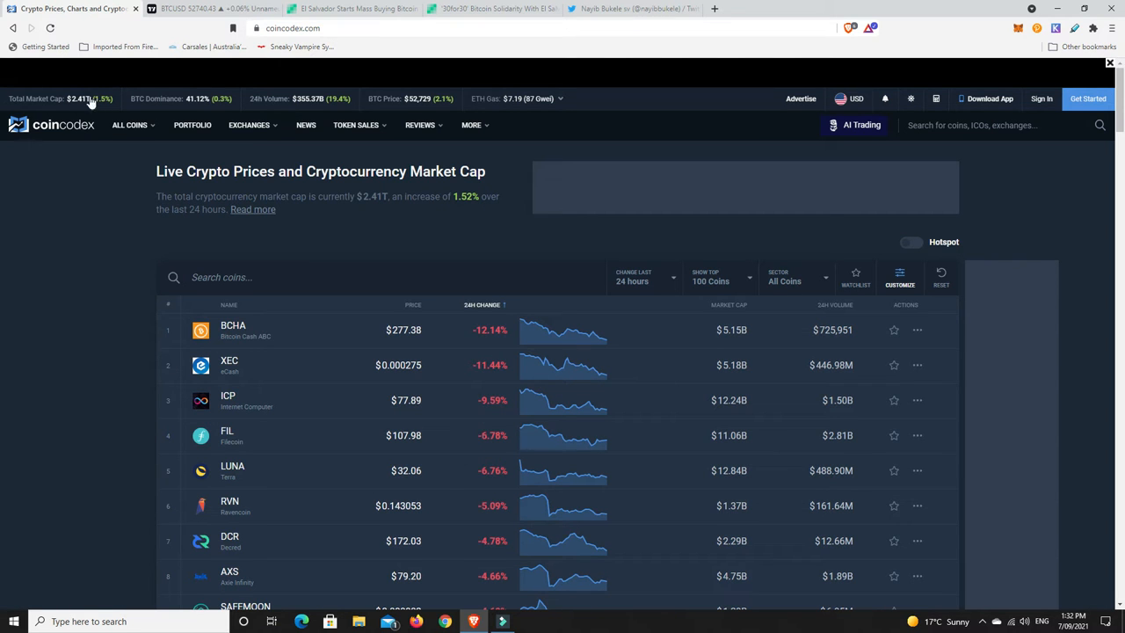
pyautogui.click(211, 7)
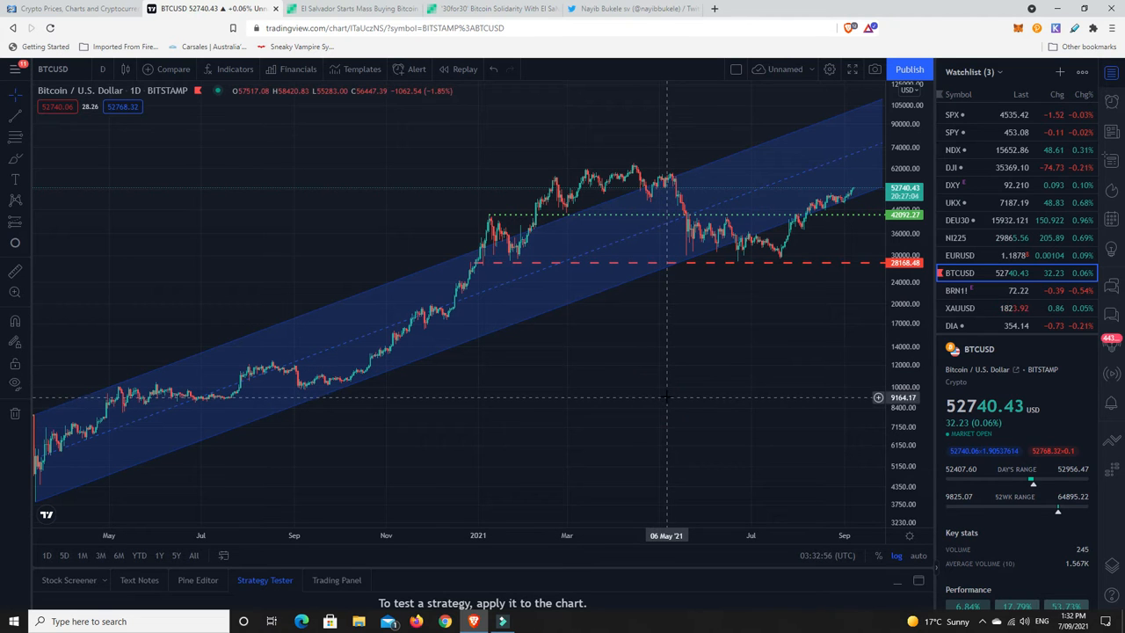
pyautogui.moveTo(38, 459)
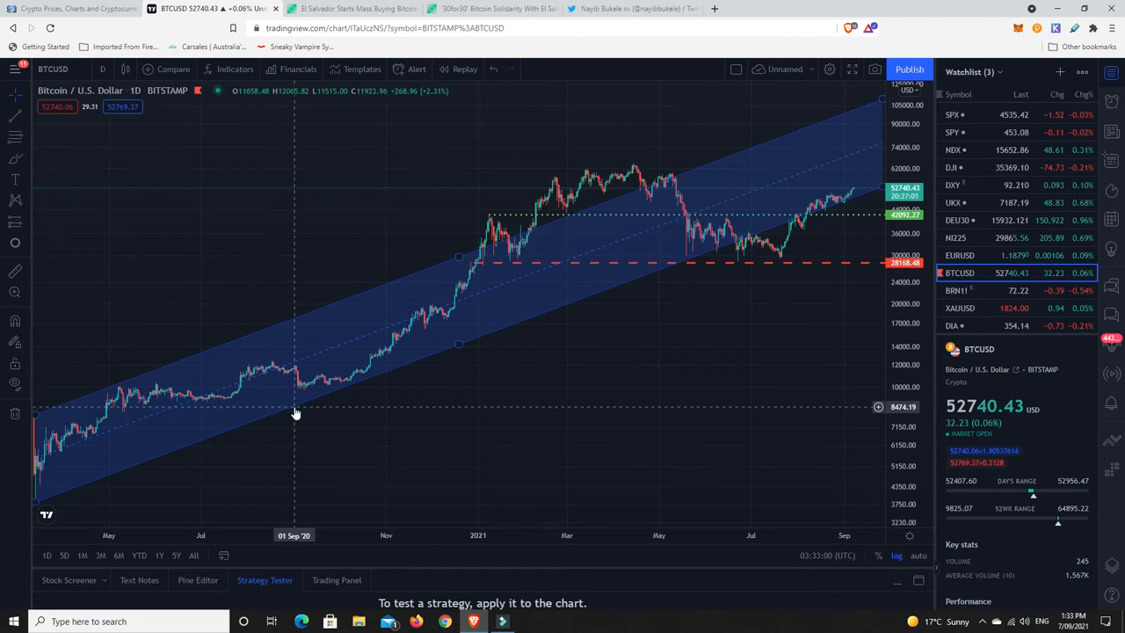
# Pan the BTCUSD daily chart back to examine earlier months of the price channel.
pyautogui.moveTo(295, 411); pyautogui.dragTo(614, 281)
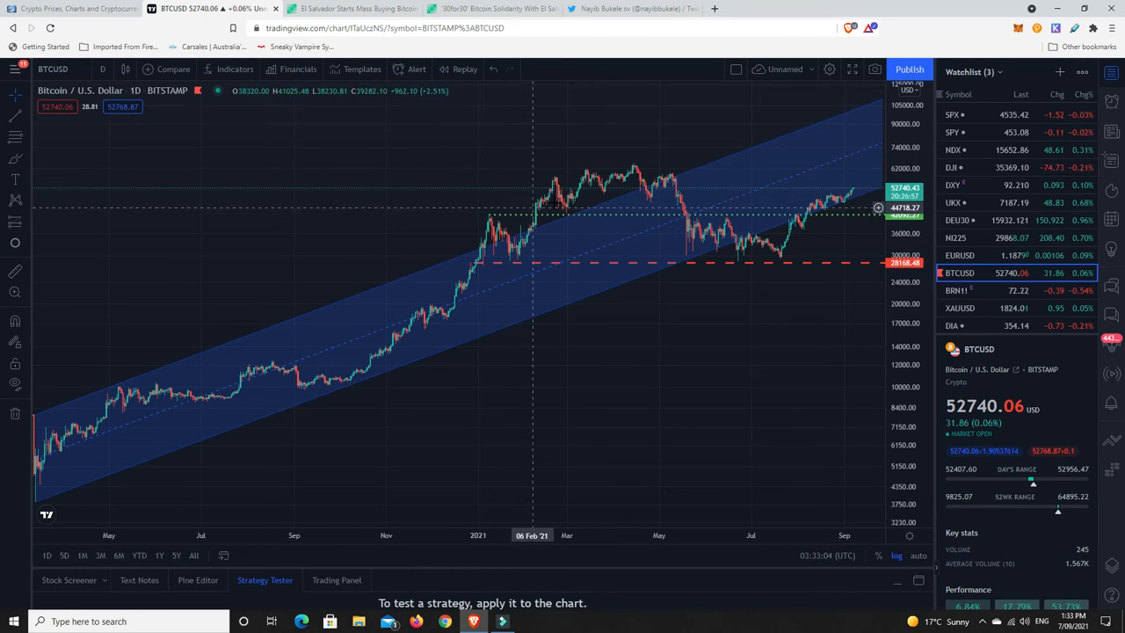
pyautogui.moveTo(834, 197)
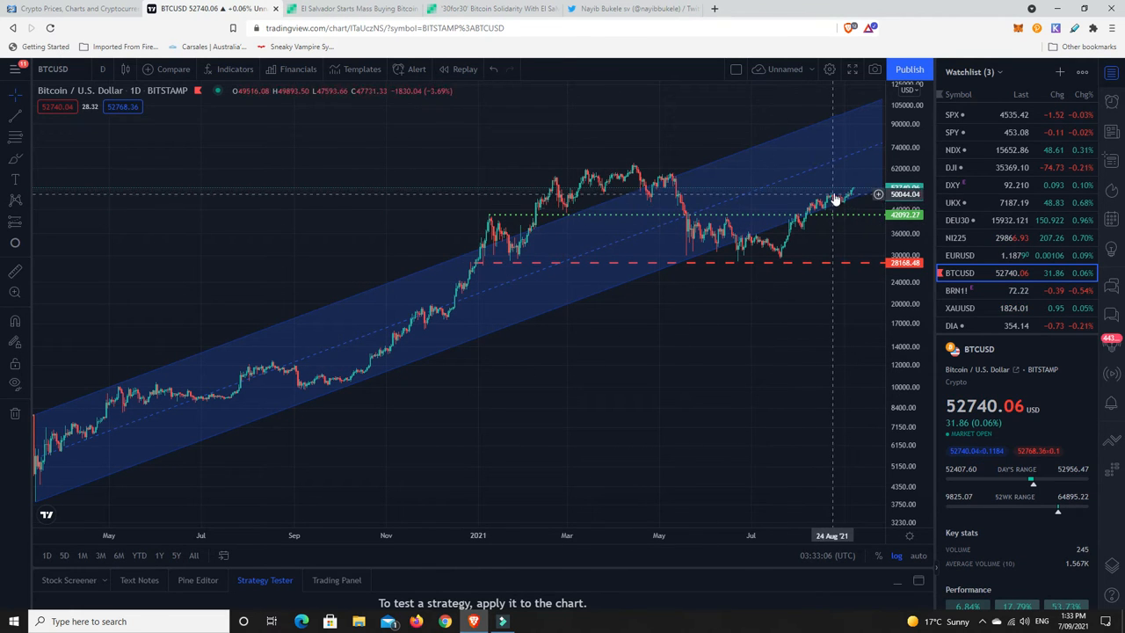
pyautogui.moveTo(614, 297)
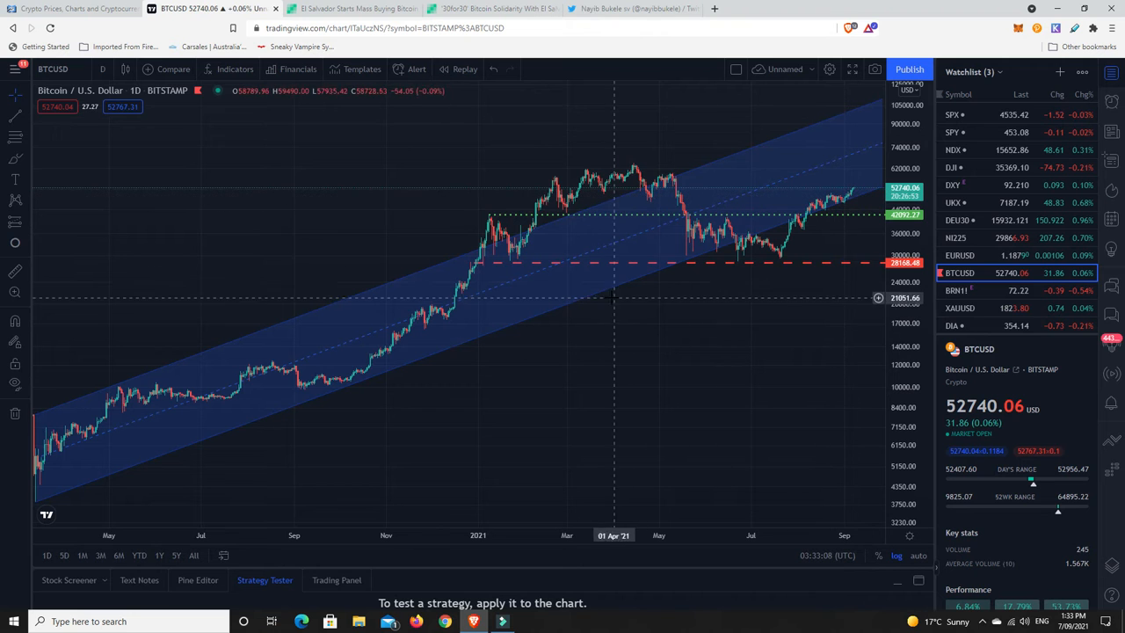
pyautogui.moveTo(633, 281)
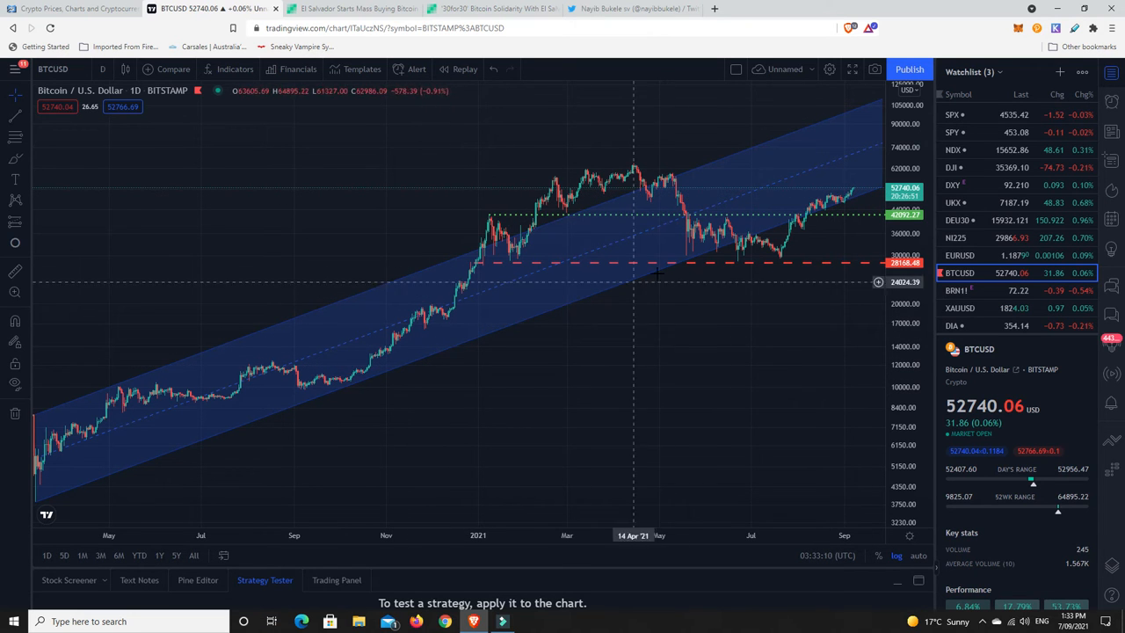
pyautogui.moveTo(858, 120)
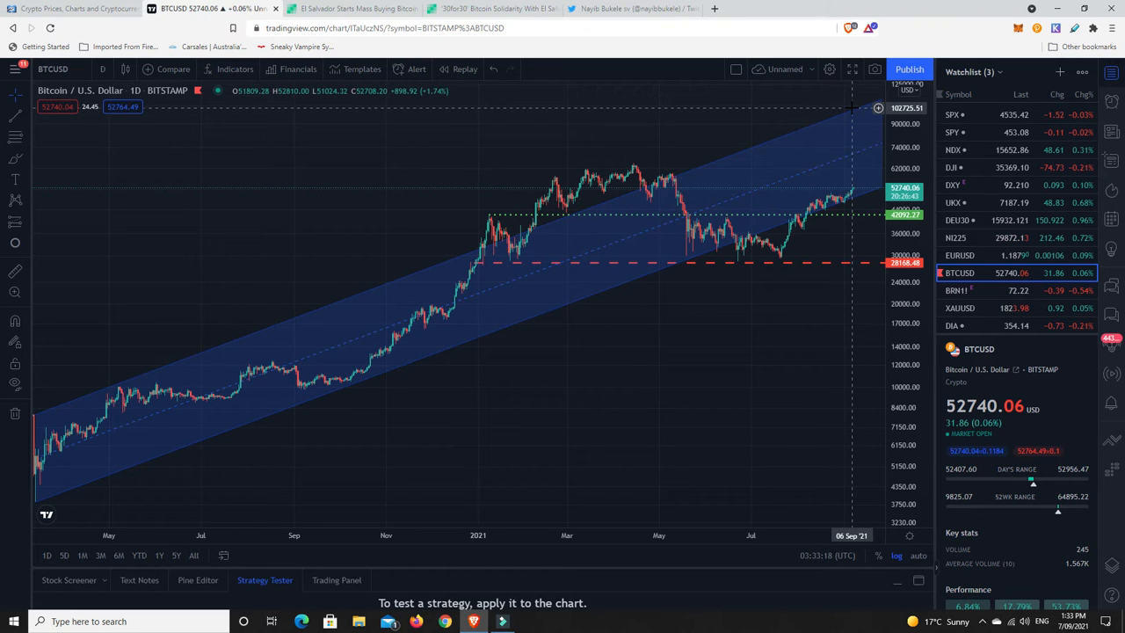
pyautogui.moveTo(461, 255)
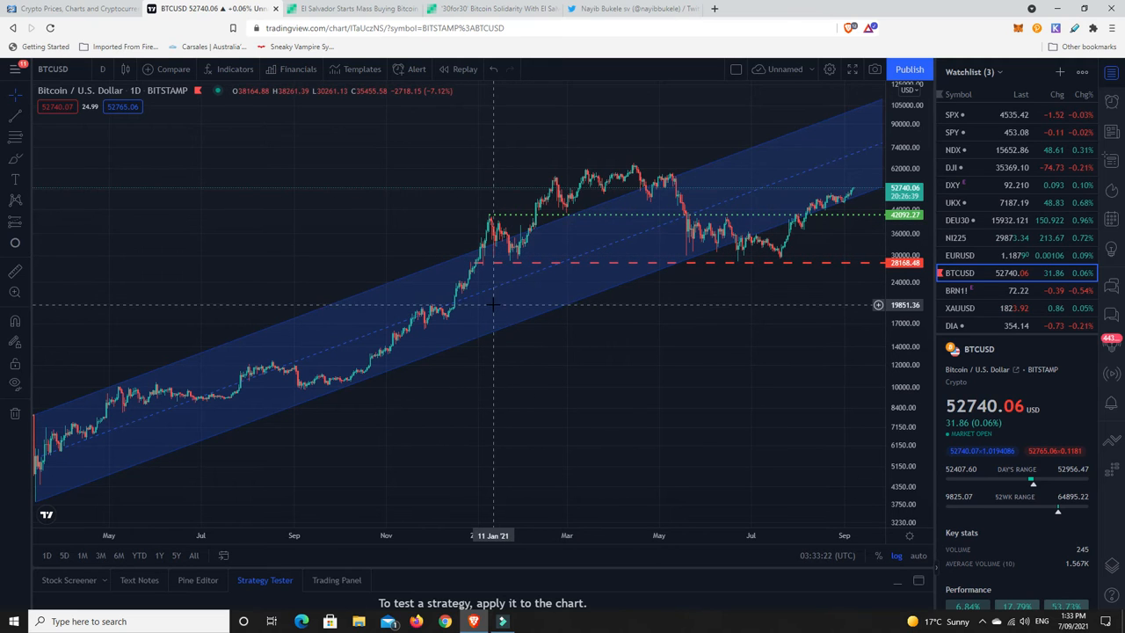
pyautogui.moveTo(489, 299)
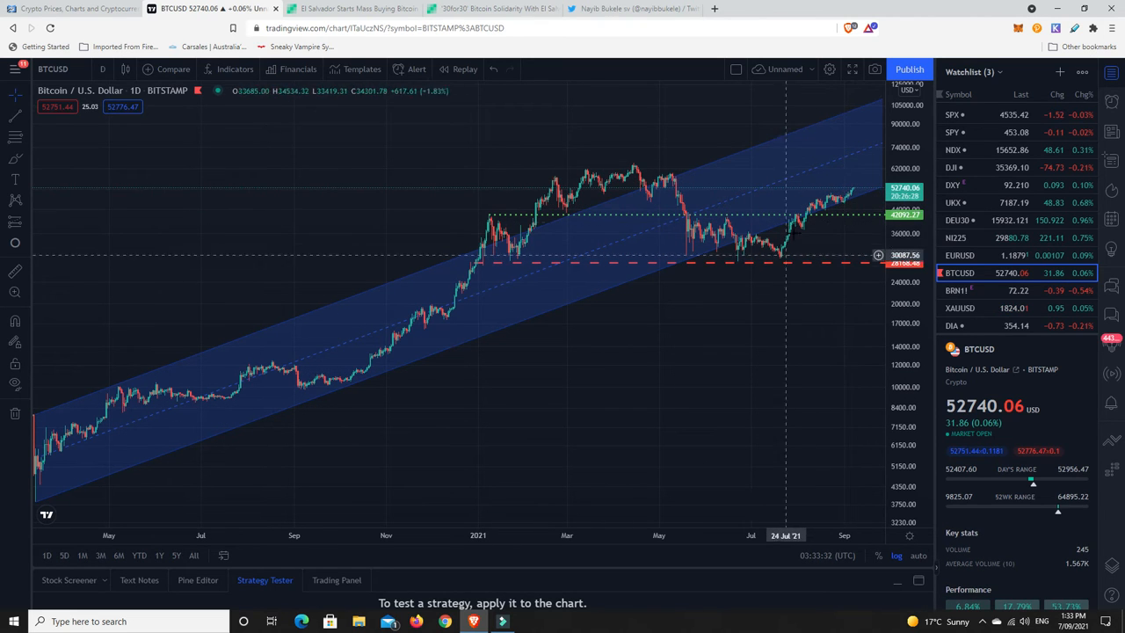
pyautogui.moveTo(854, 160)
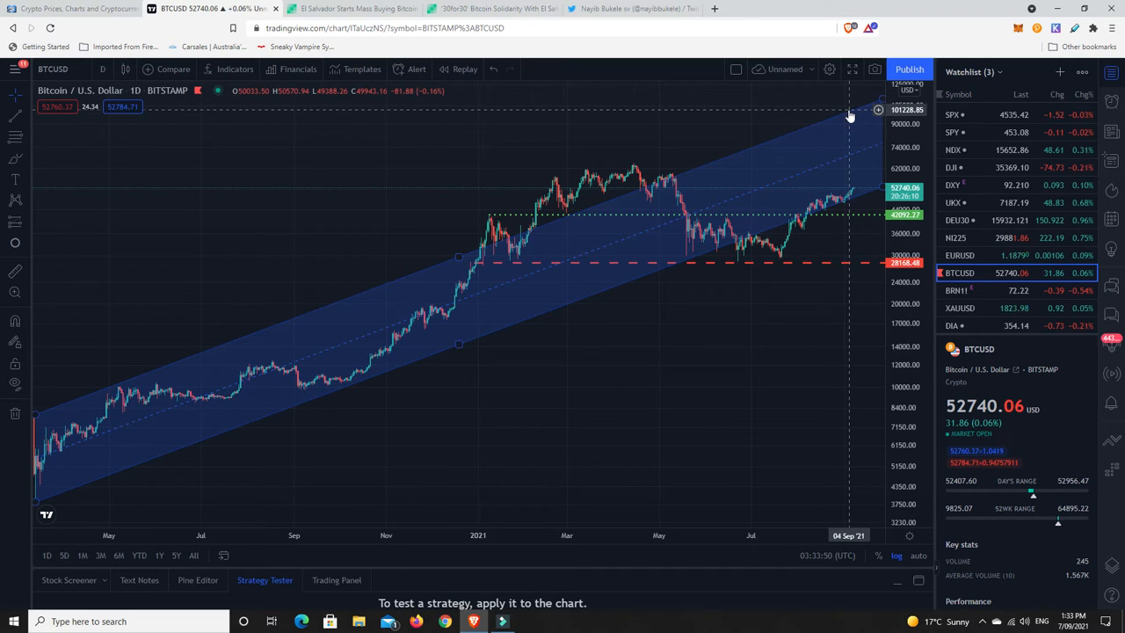
pyautogui.moveTo(855, 115)
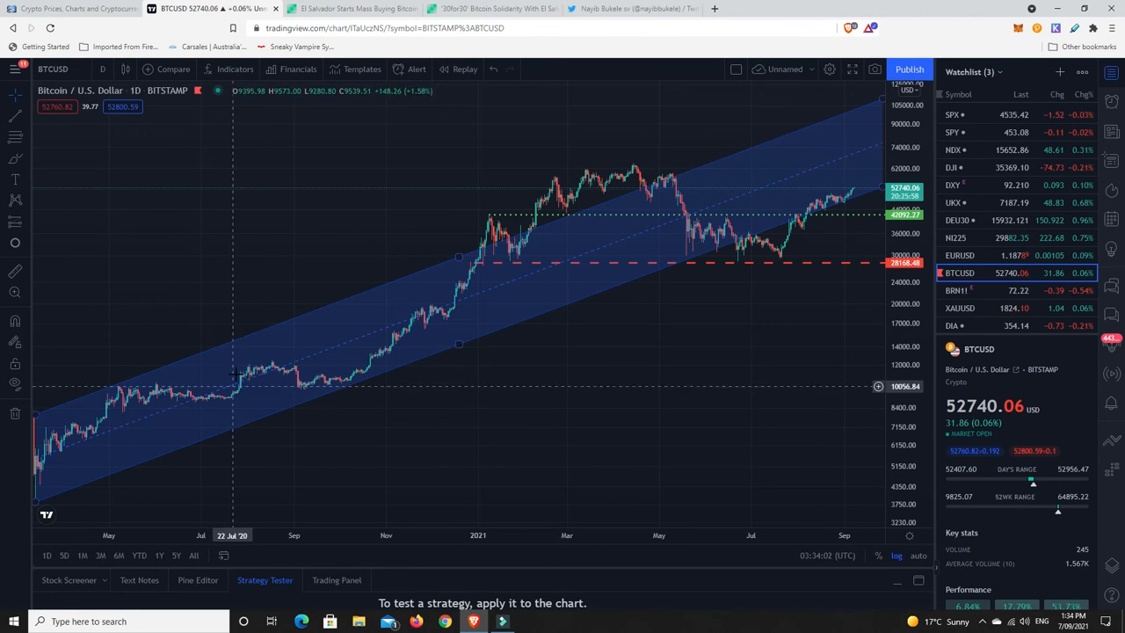
pyautogui.moveTo(272, 369)
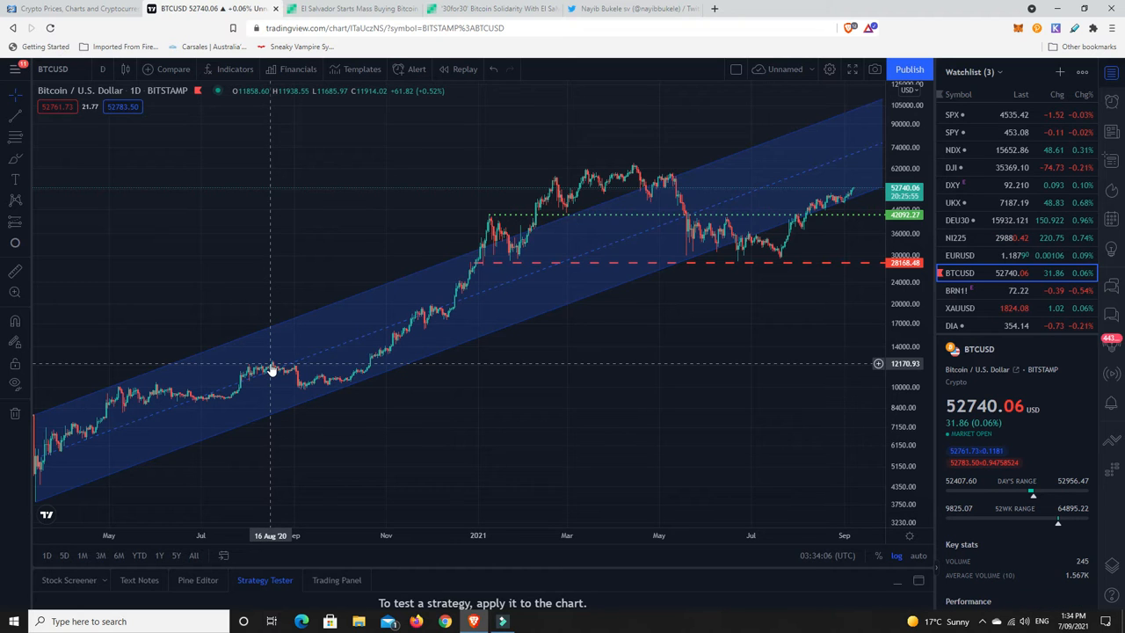
pyautogui.moveTo(333, 359)
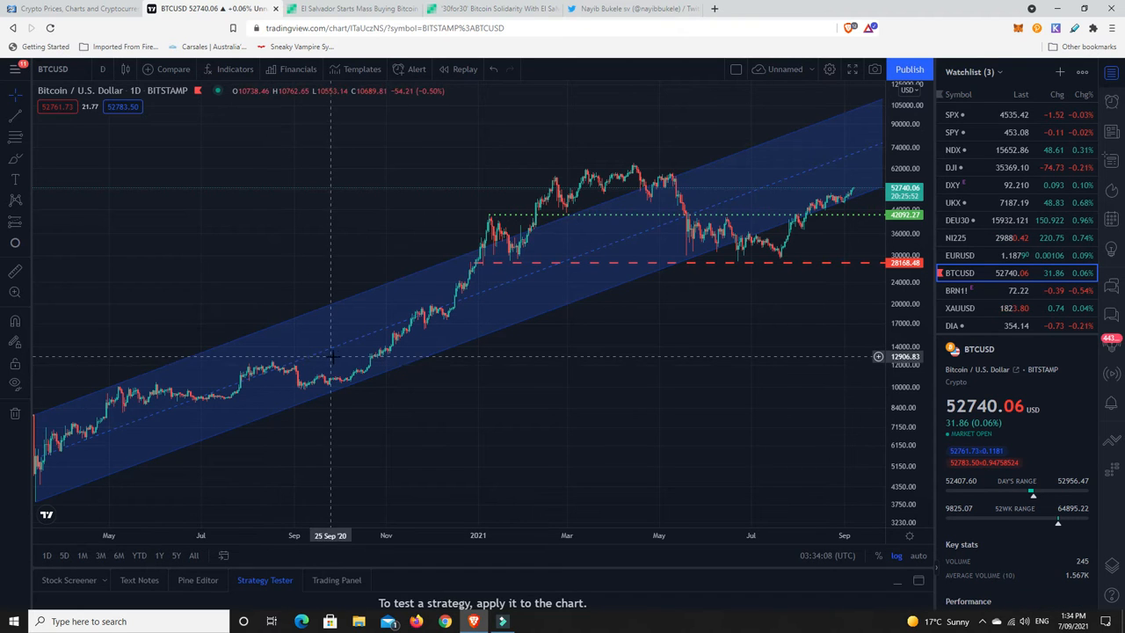
pyautogui.moveTo(369, 369)
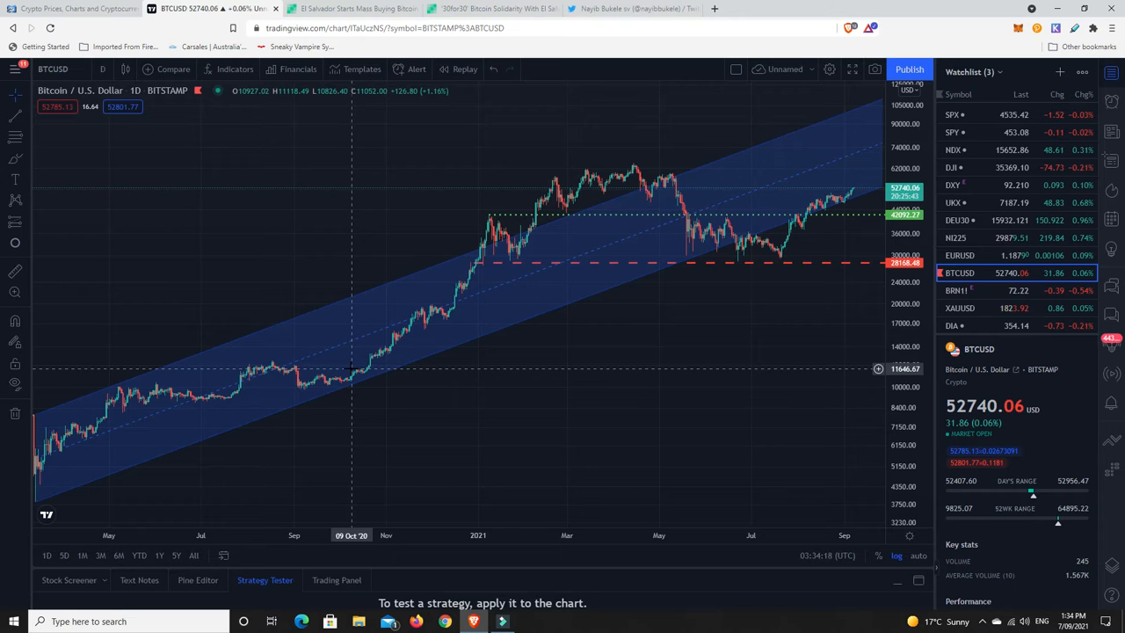
pyautogui.moveTo(343, 358)
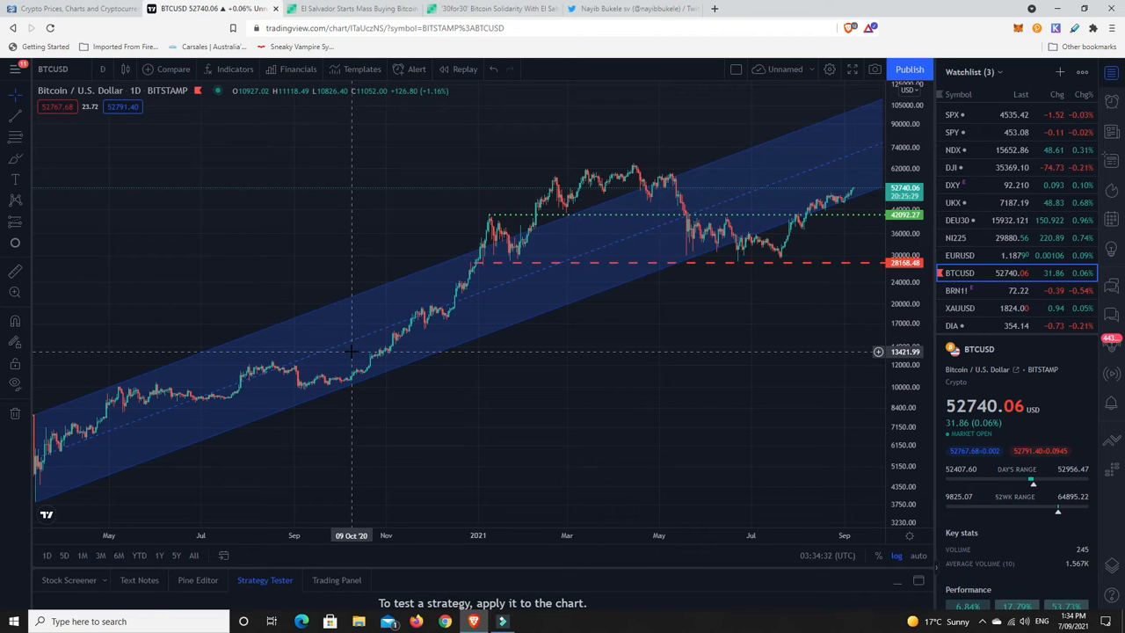
pyautogui.moveTo(349, 352)
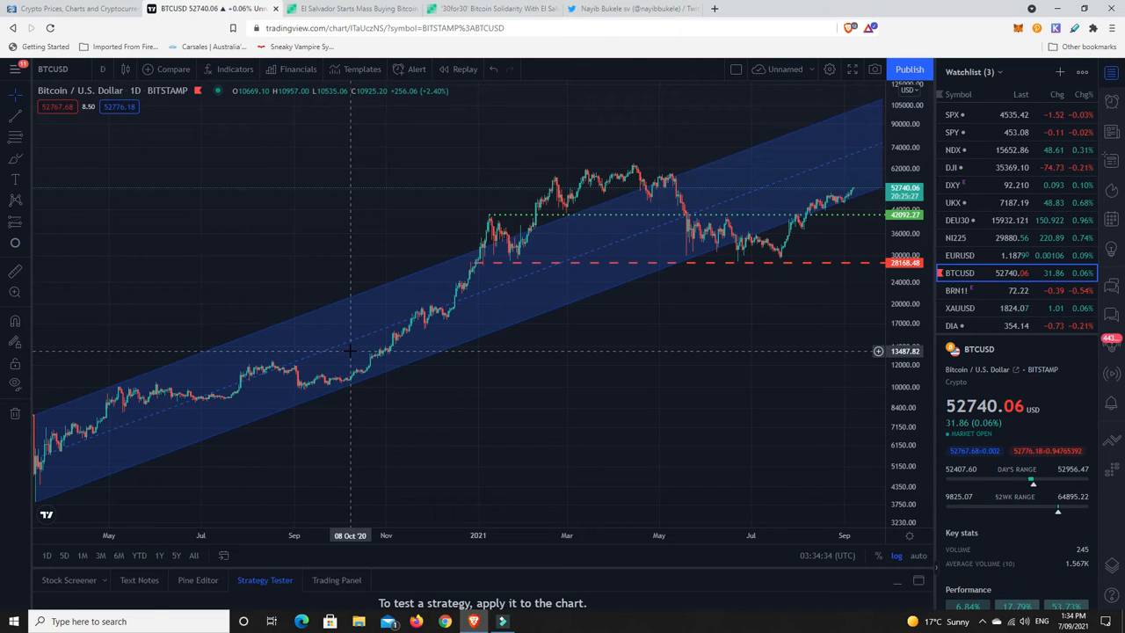
pyautogui.moveTo(299, 369)
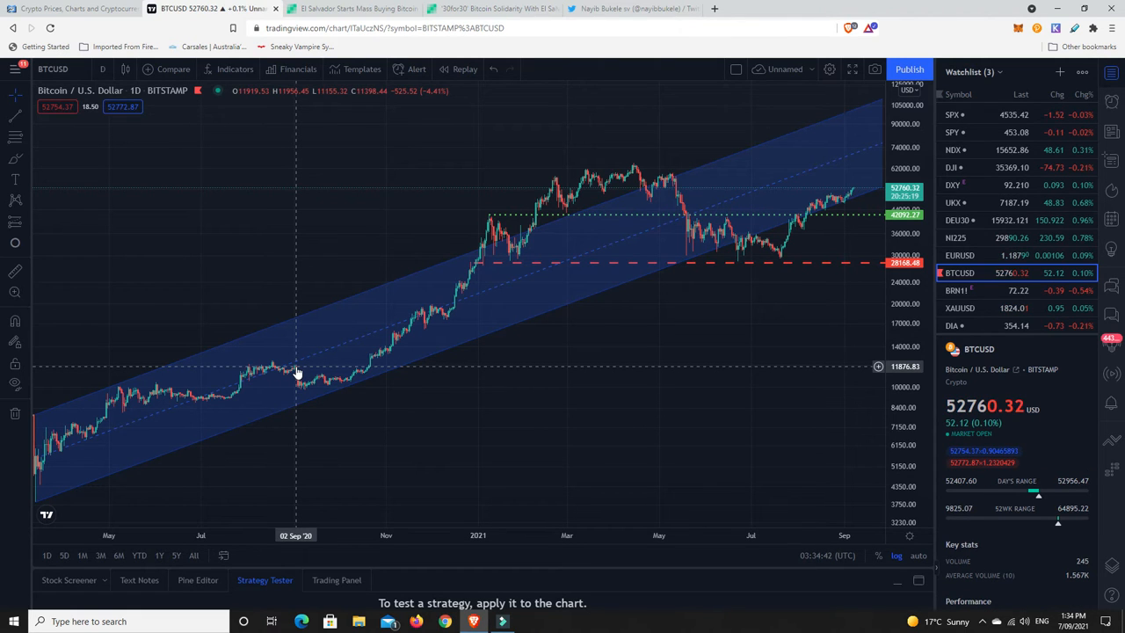
pyautogui.moveTo(296, 369)
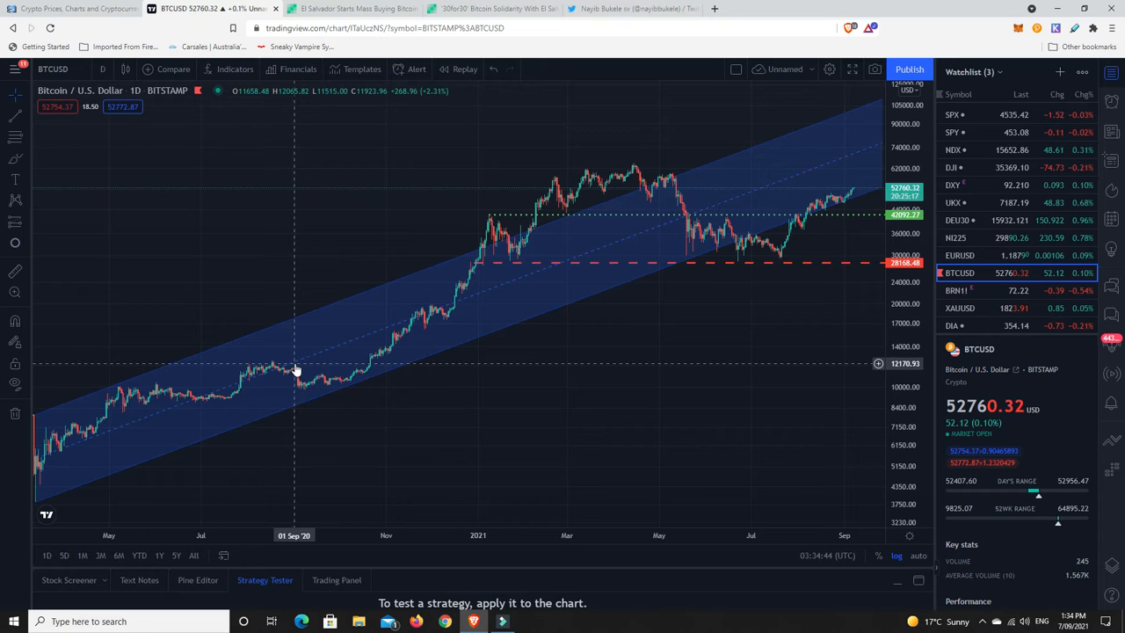
pyautogui.moveTo(332, 352)
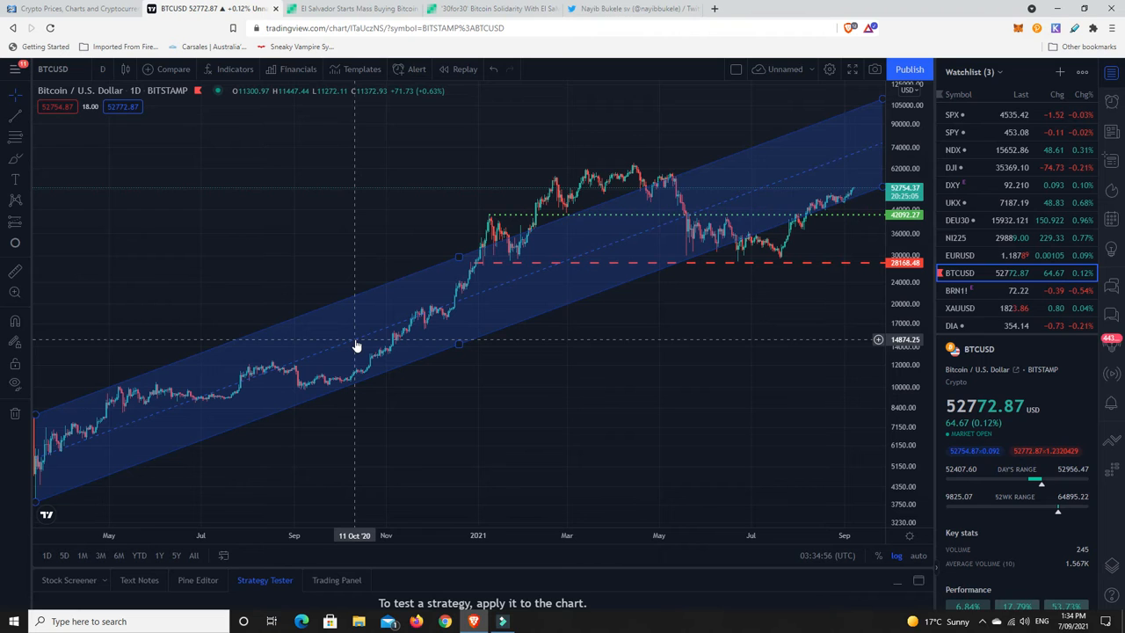
pyautogui.moveTo(348, 350)
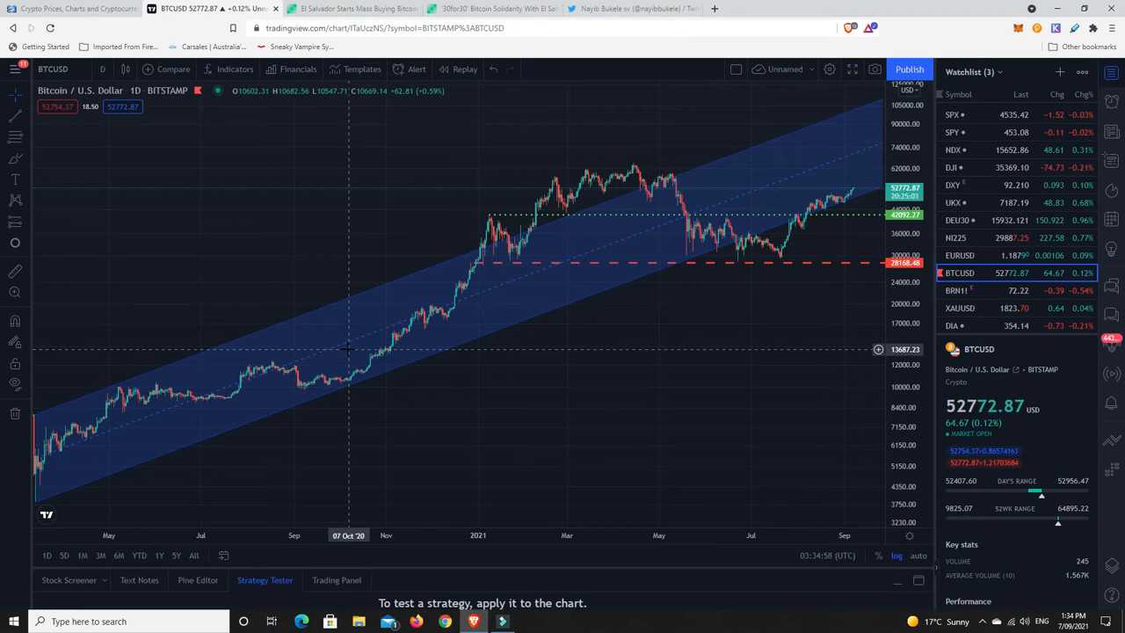
pyautogui.moveTo(295, 355)
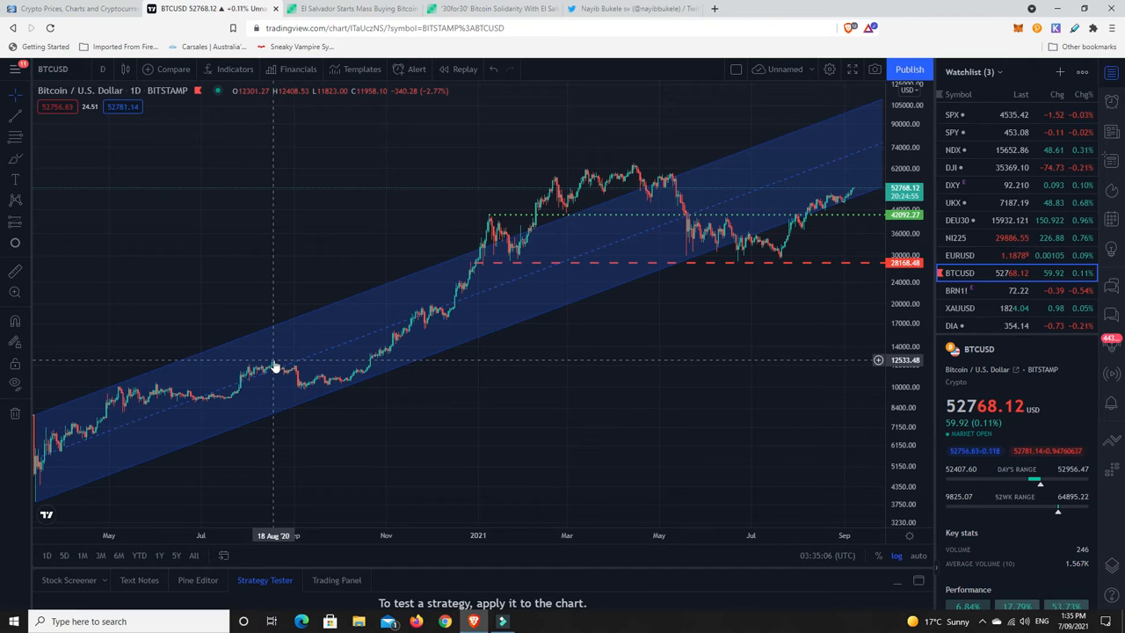
pyautogui.moveTo(275, 361)
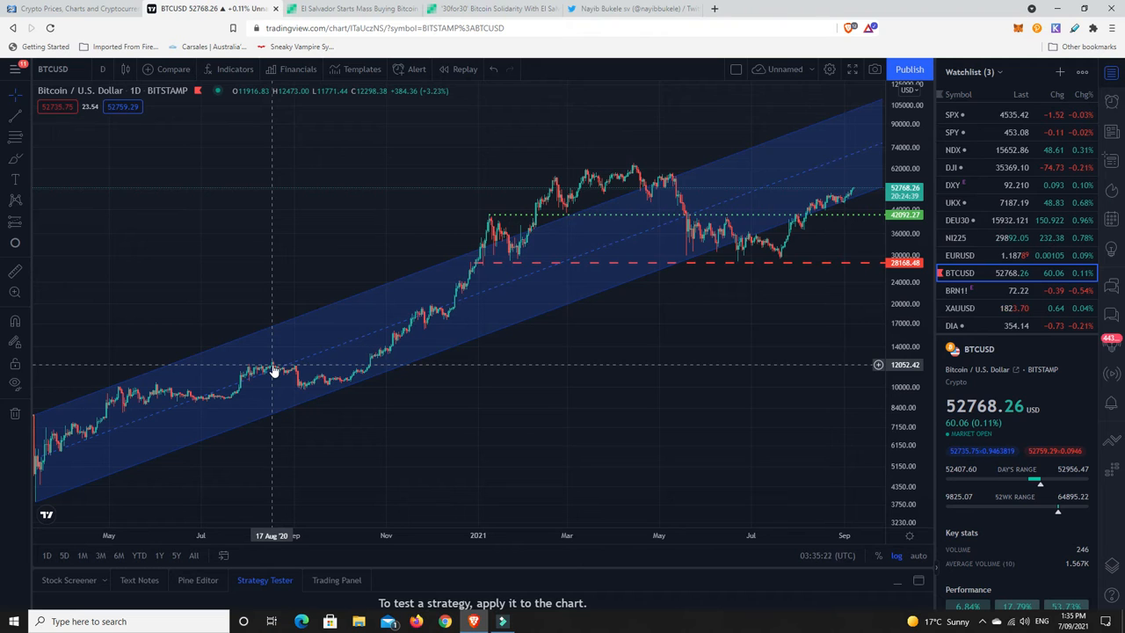
pyautogui.moveTo(302, 355)
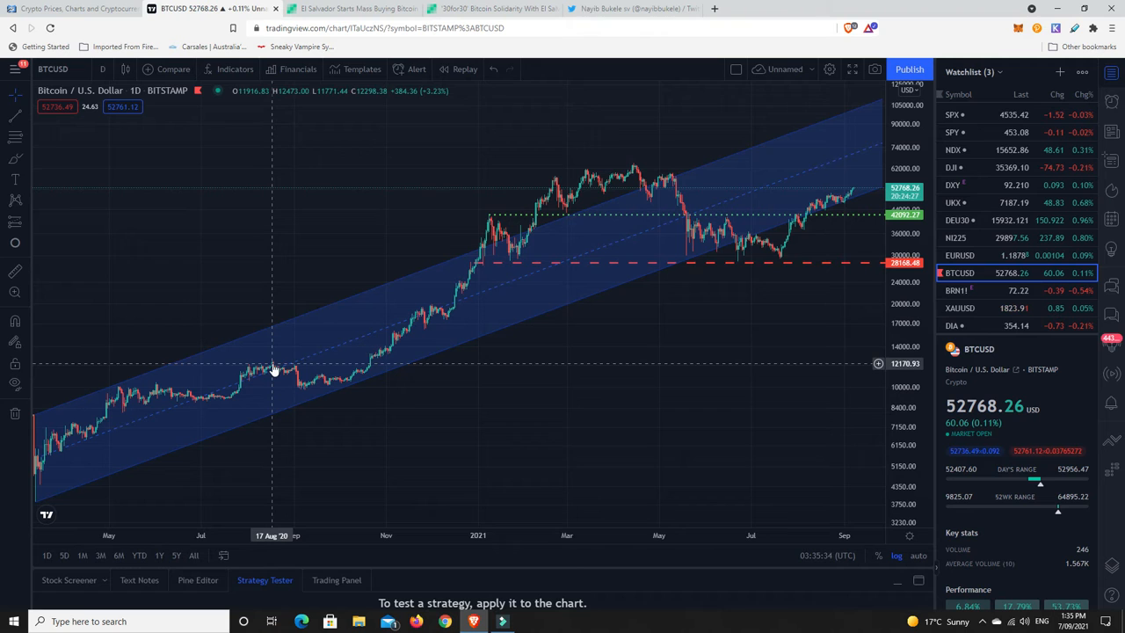
pyautogui.moveTo(274, 367)
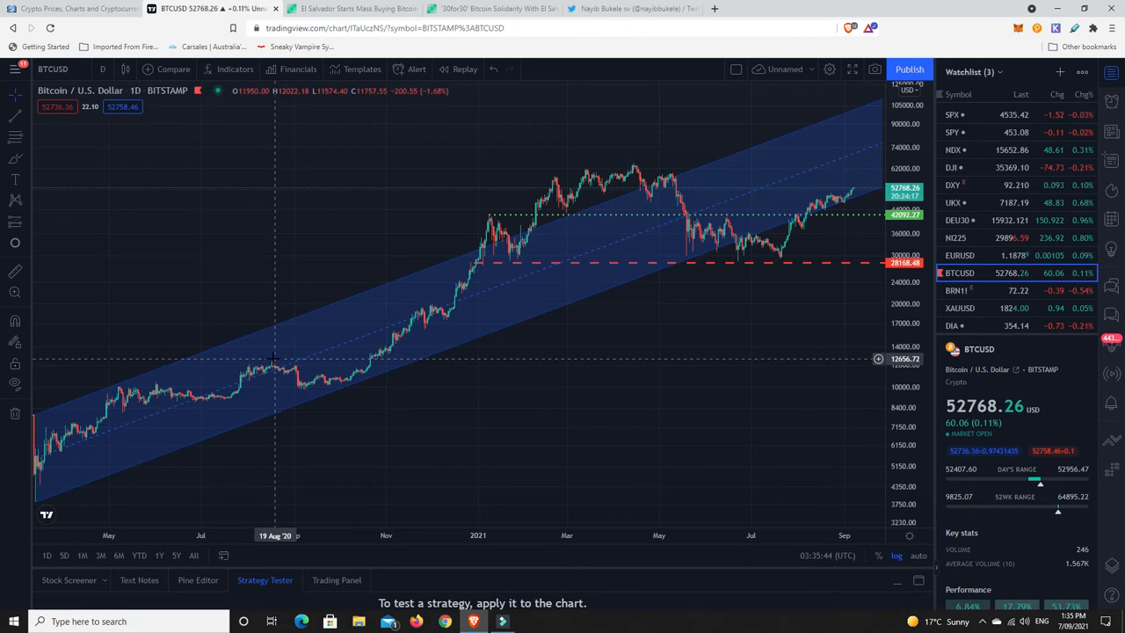
pyautogui.moveTo(274, 368)
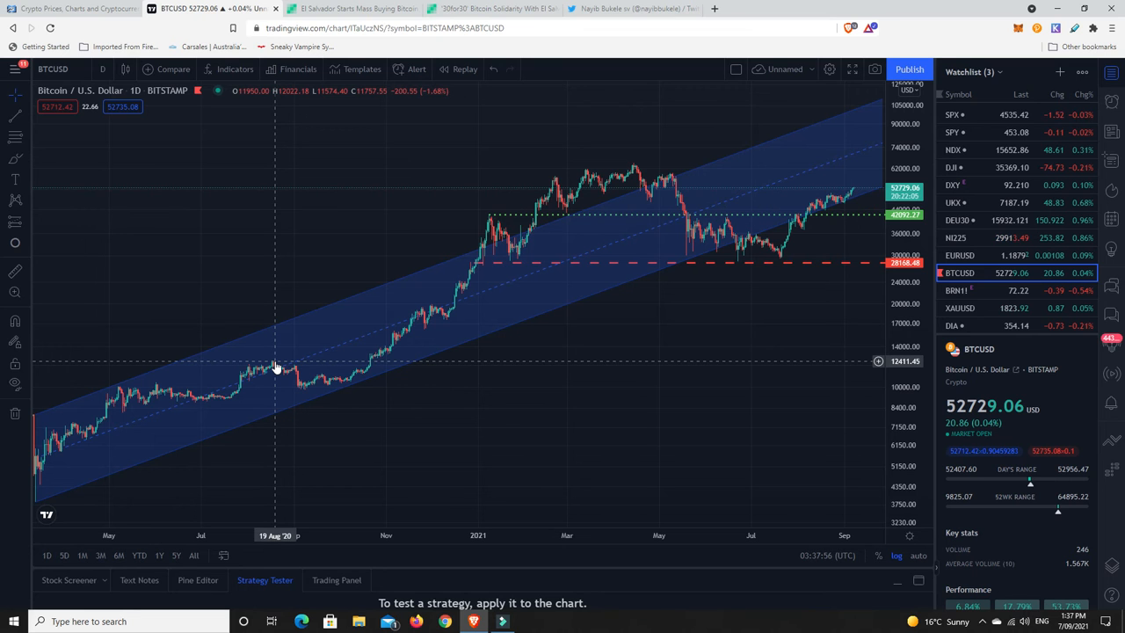
pyautogui.moveTo(624, 404)
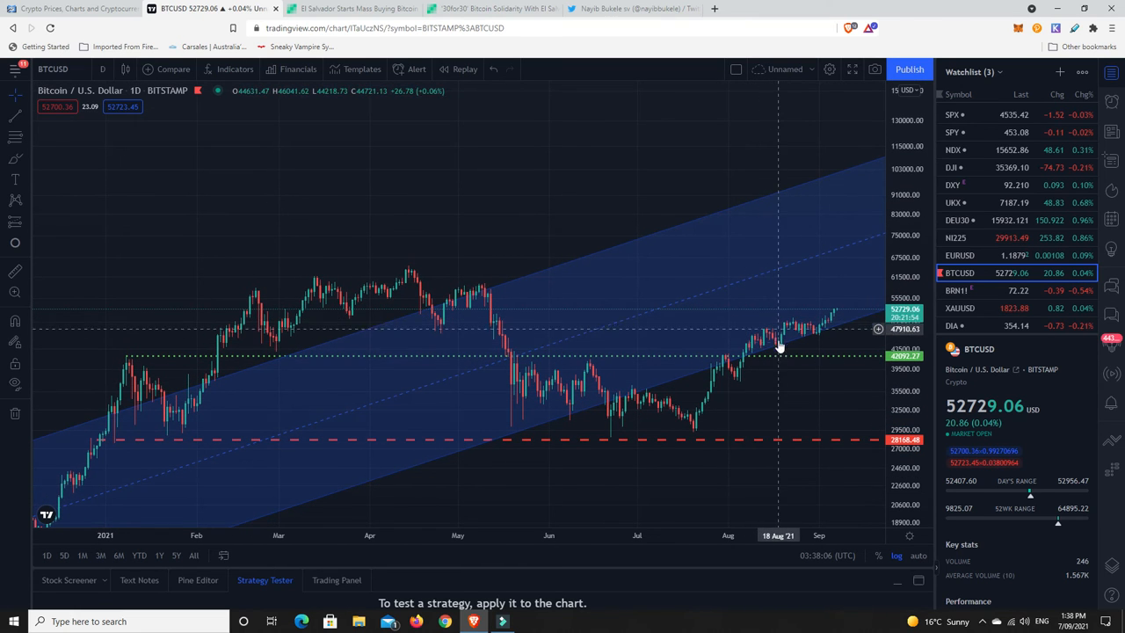
pyautogui.moveTo(835, 316)
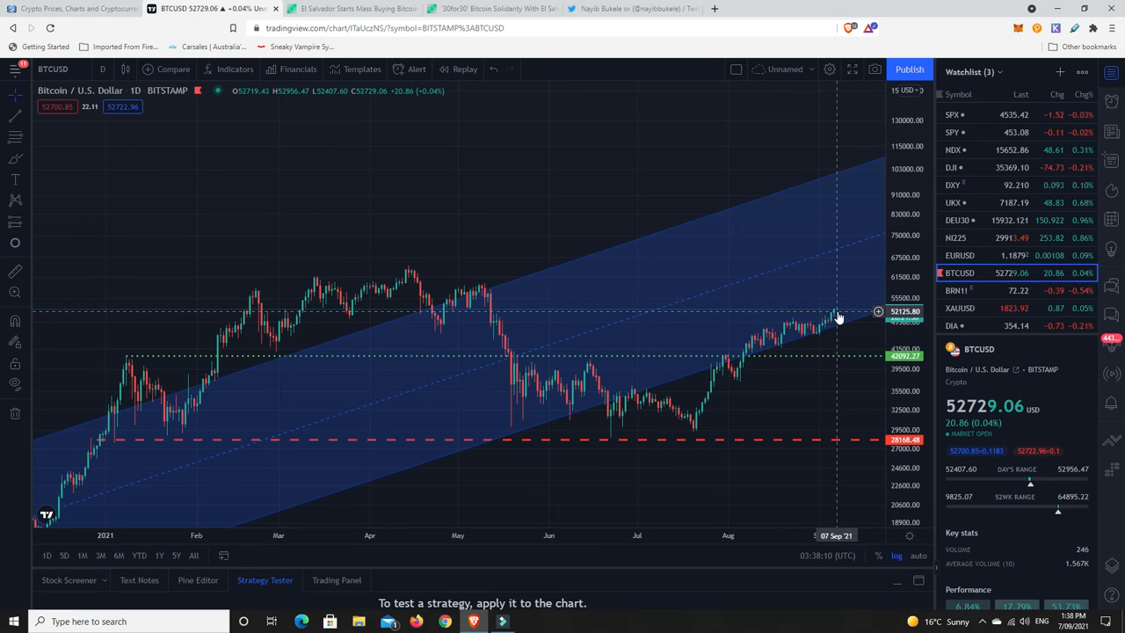
pyautogui.moveTo(858, 174)
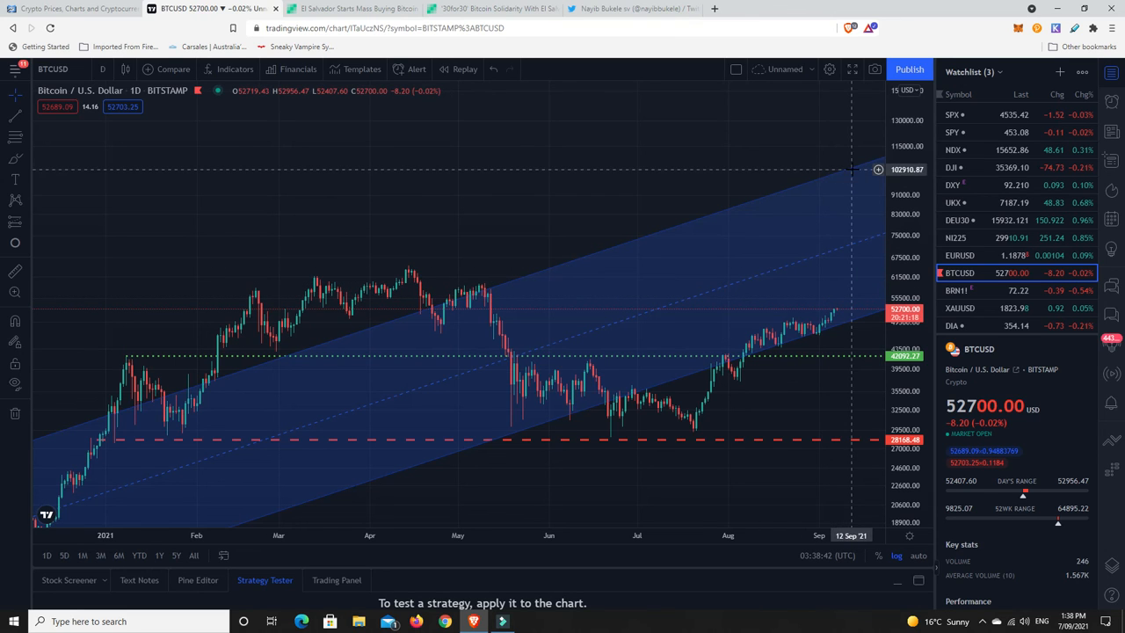
pyautogui.moveTo(840, 174)
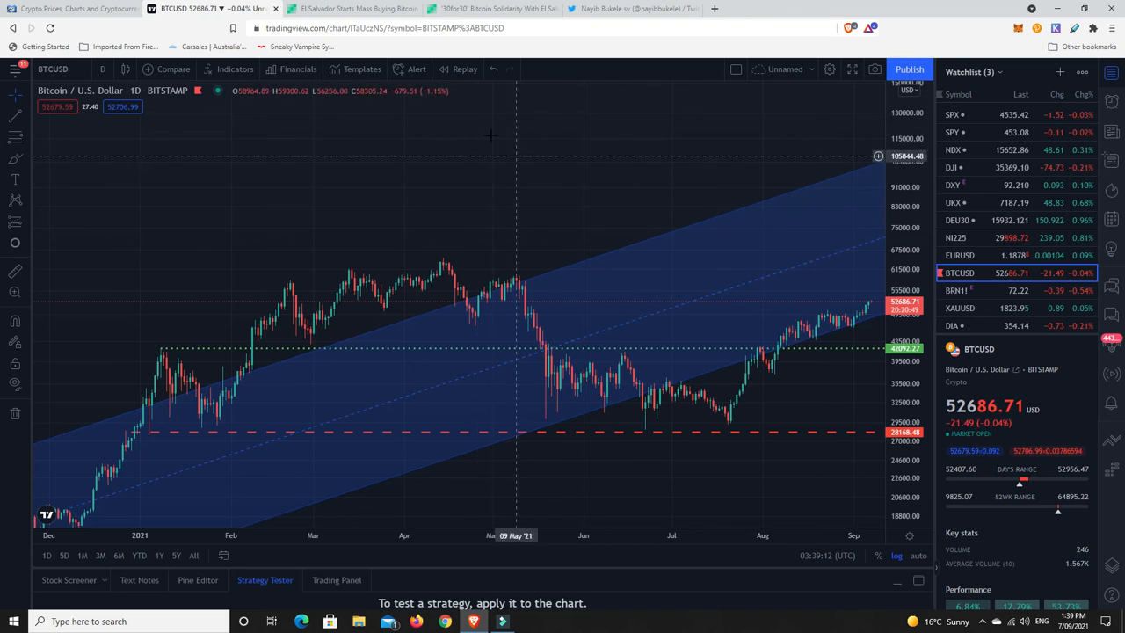
# Switch from the chart to the El Salvador mass-buying Bitcoin article.
pyautogui.click(352, 7)
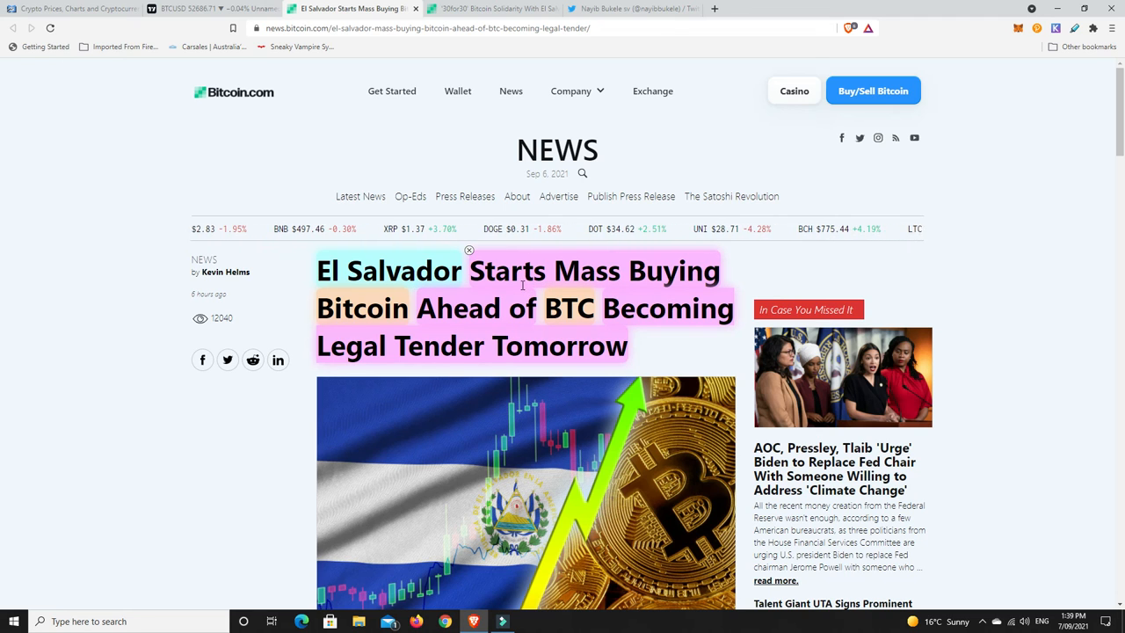
# Scroll past the headline to the opening noting the first 200 coins purchased.
pyautogui.scroll(-3)
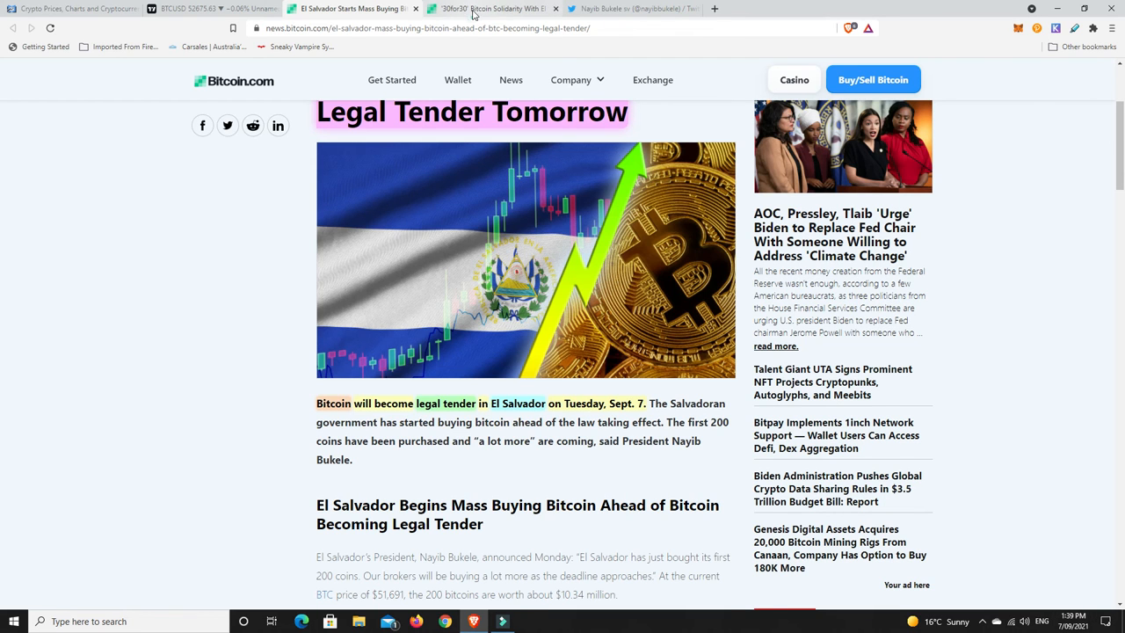
# Switch to the '30for30' Bitcoin Solidarity With El Salvador article.
pyautogui.click(484, 7)
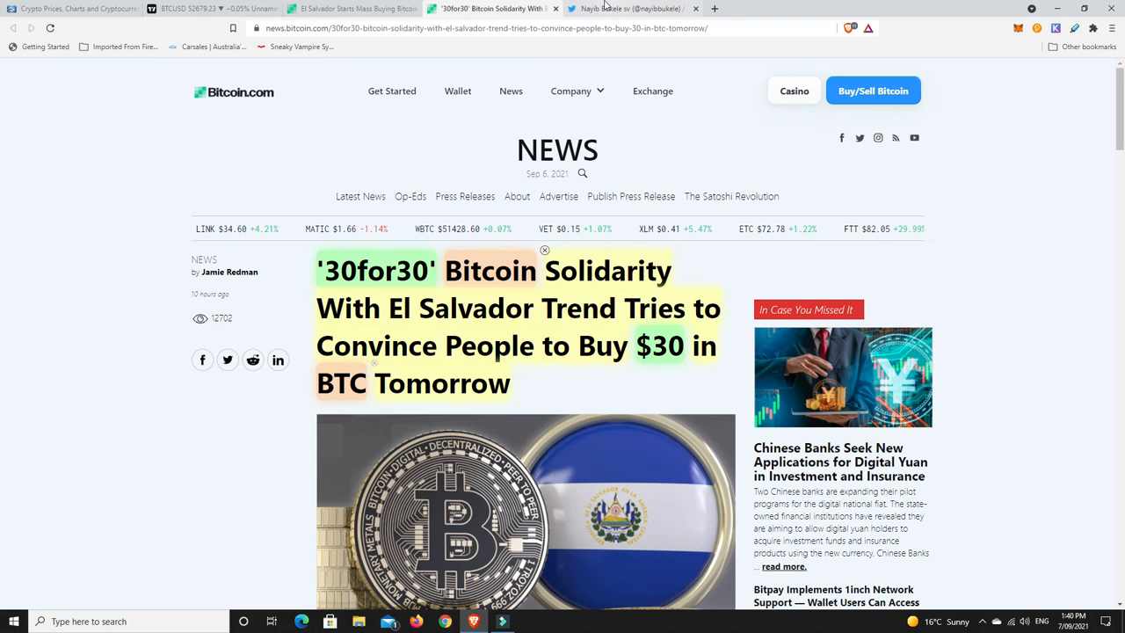
pyautogui.click(633, 7)
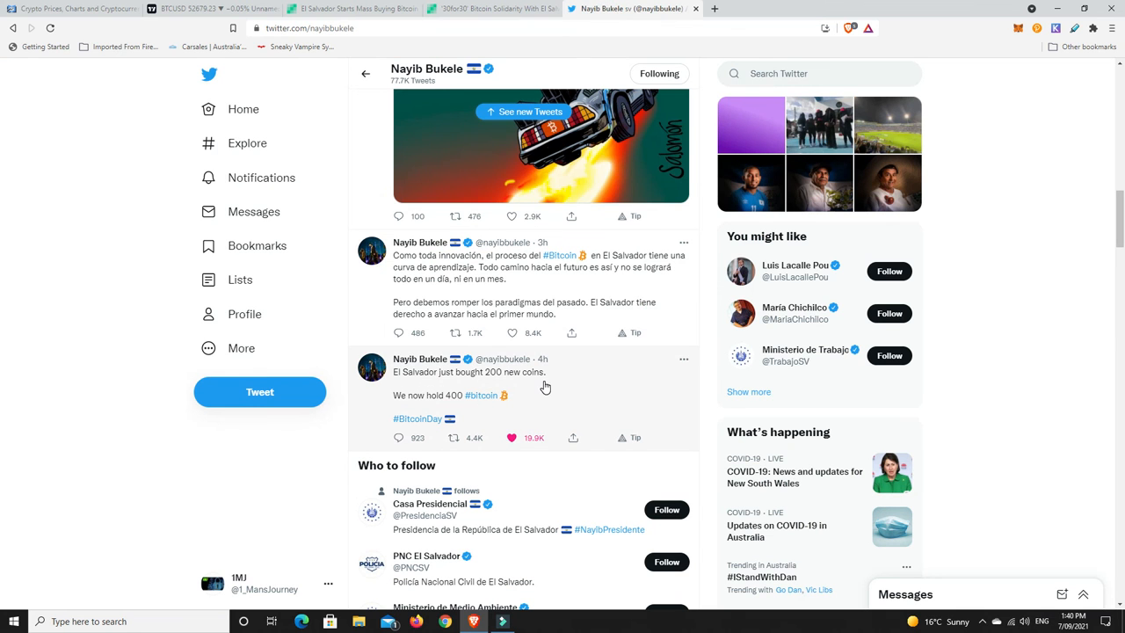
pyautogui.scroll(-3)
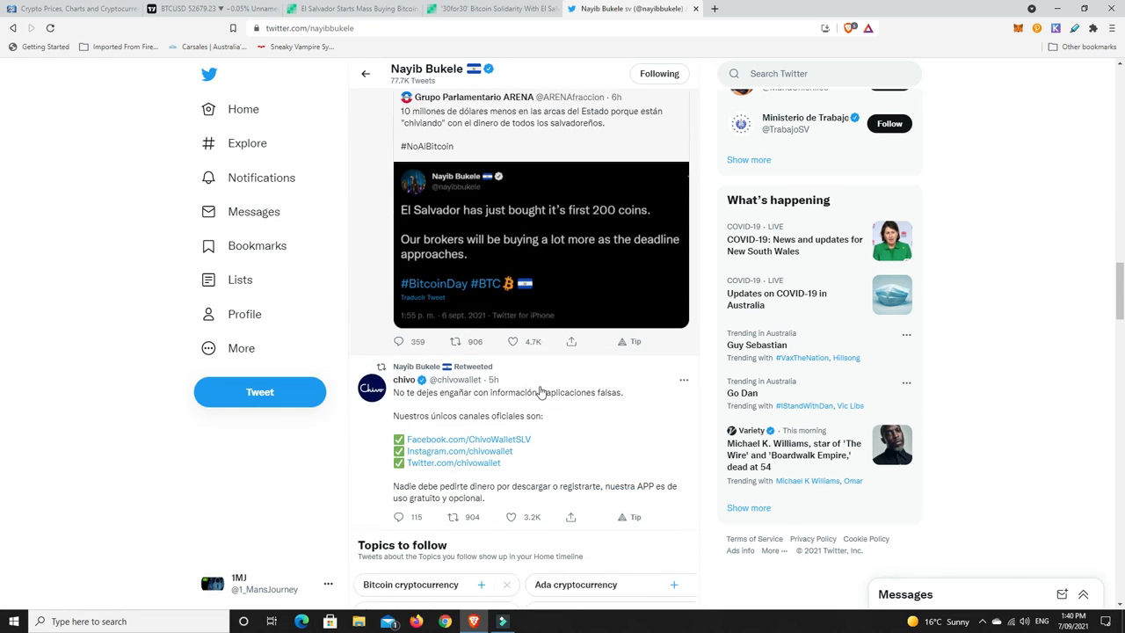
pyautogui.scroll(-3)
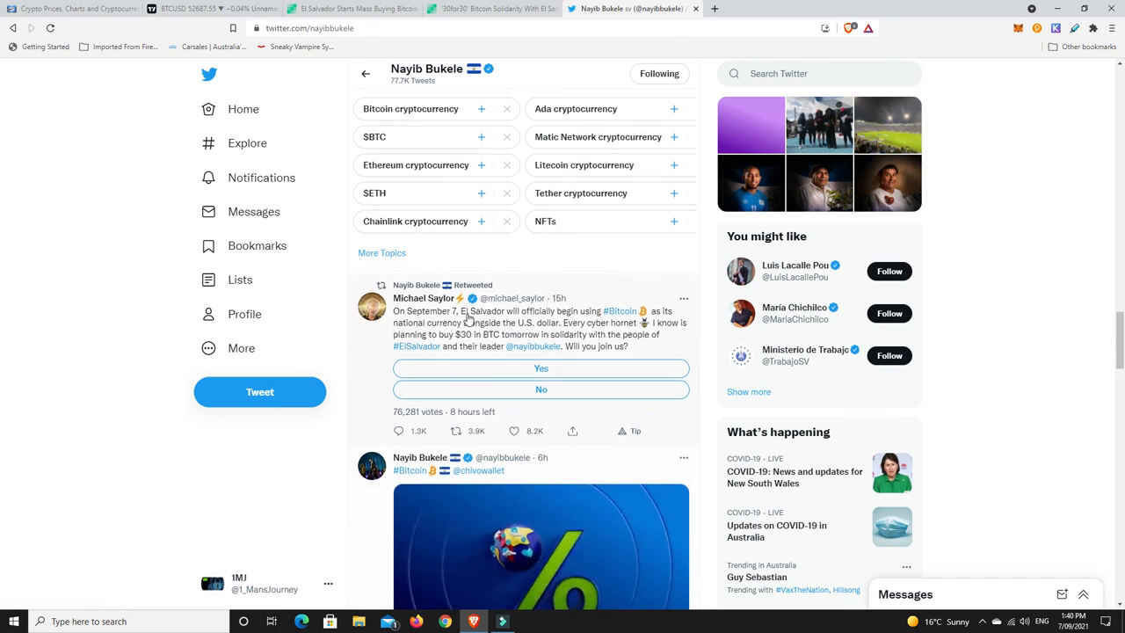
pyautogui.scroll(-3)
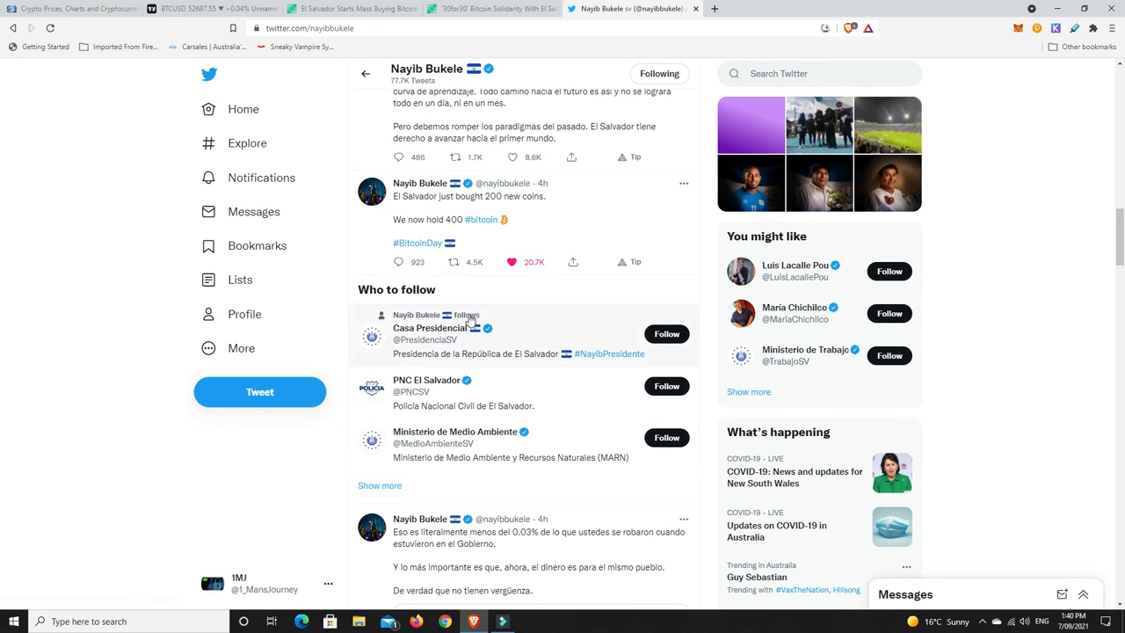
pyautogui.scroll(-3)
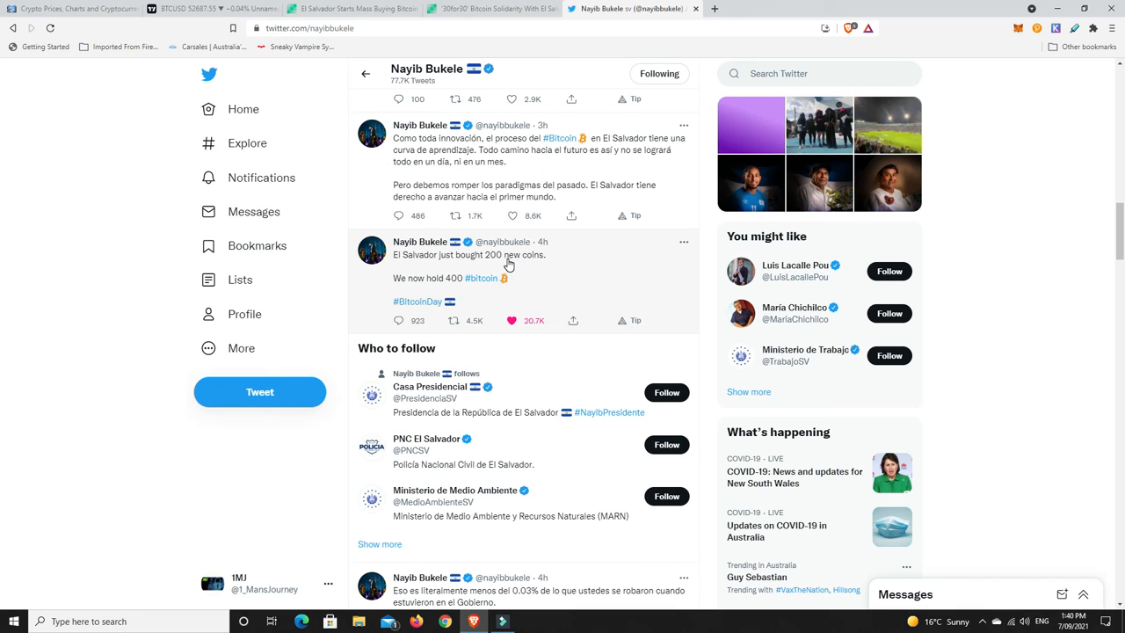
pyautogui.moveTo(422, 288)
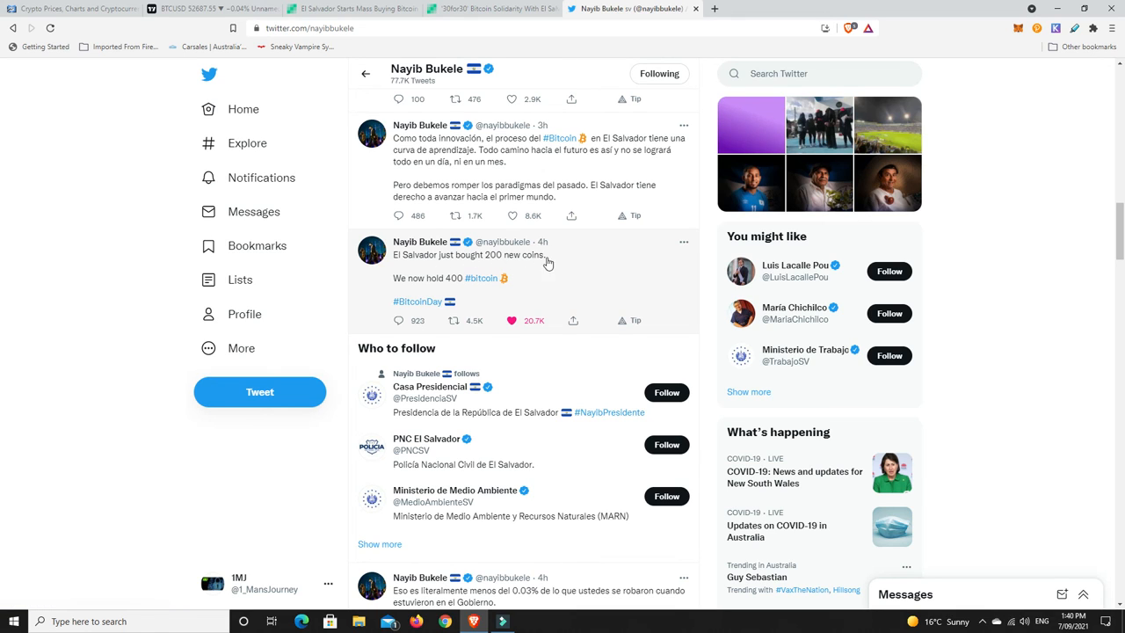
pyautogui.moveTo(594, 281)
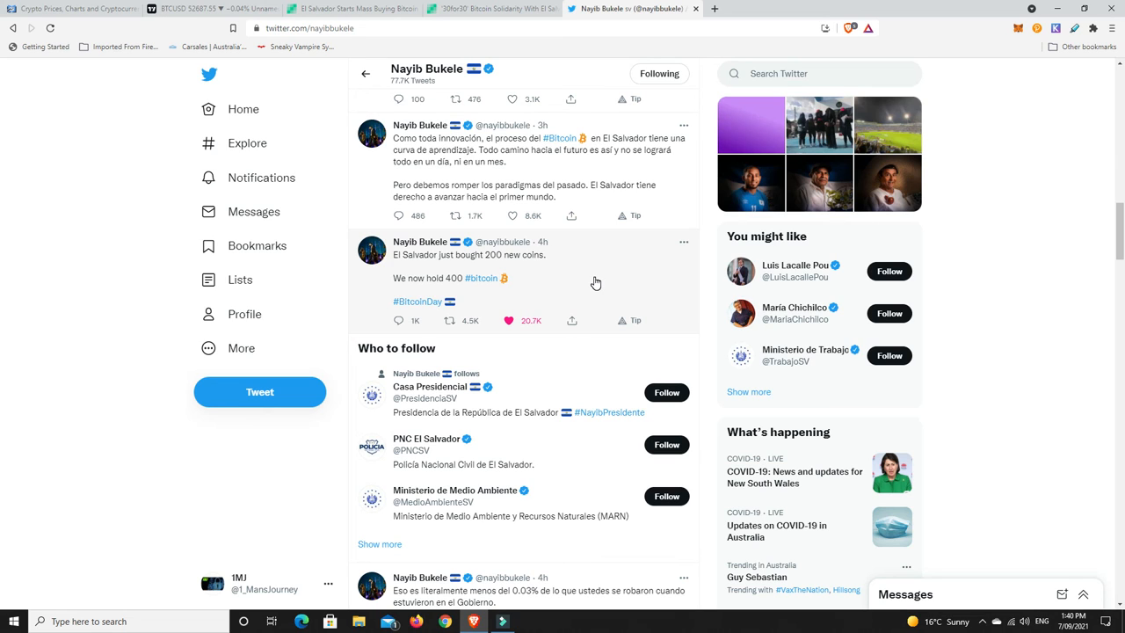
pyautogui.moveTo(598, 283)
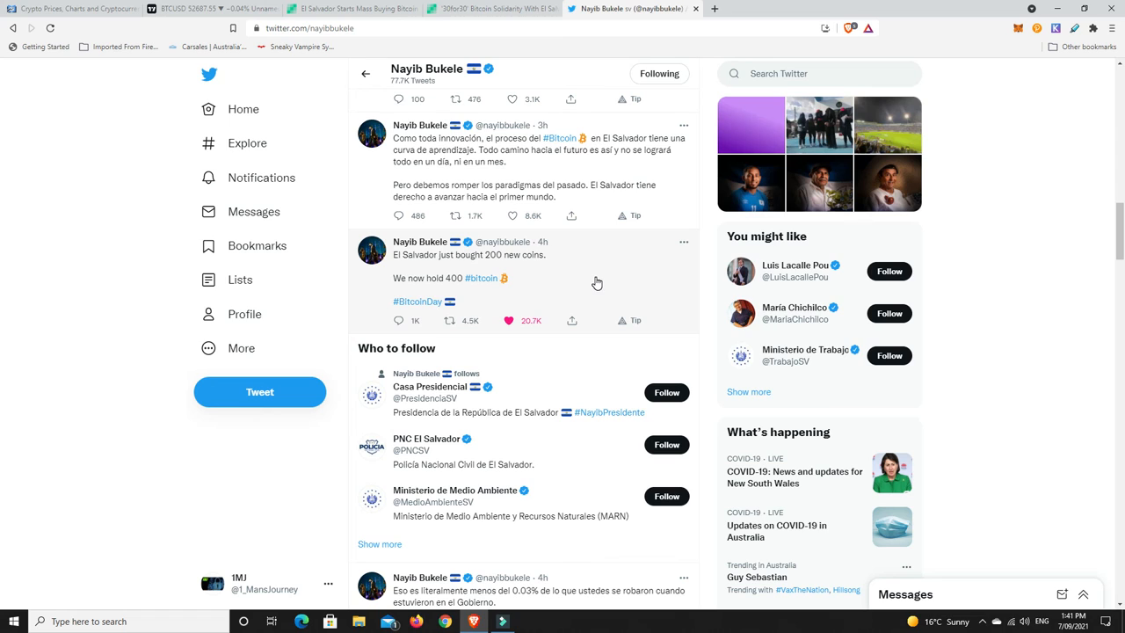
pyautogui.moveTo(596, 280)
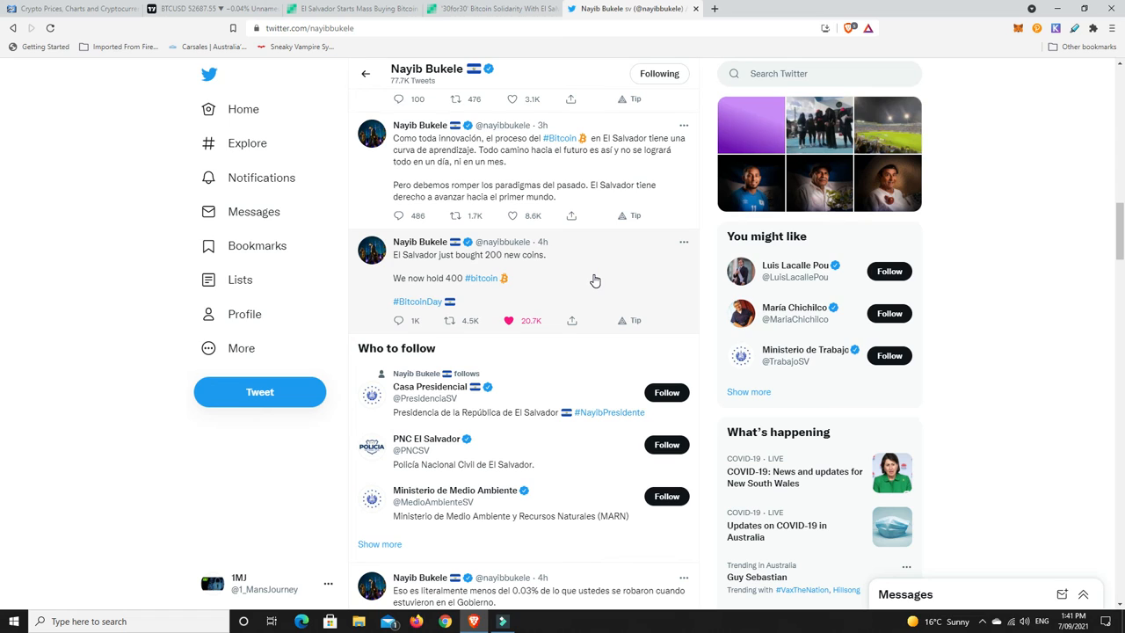
pyautogui.moveTo(592, 280)
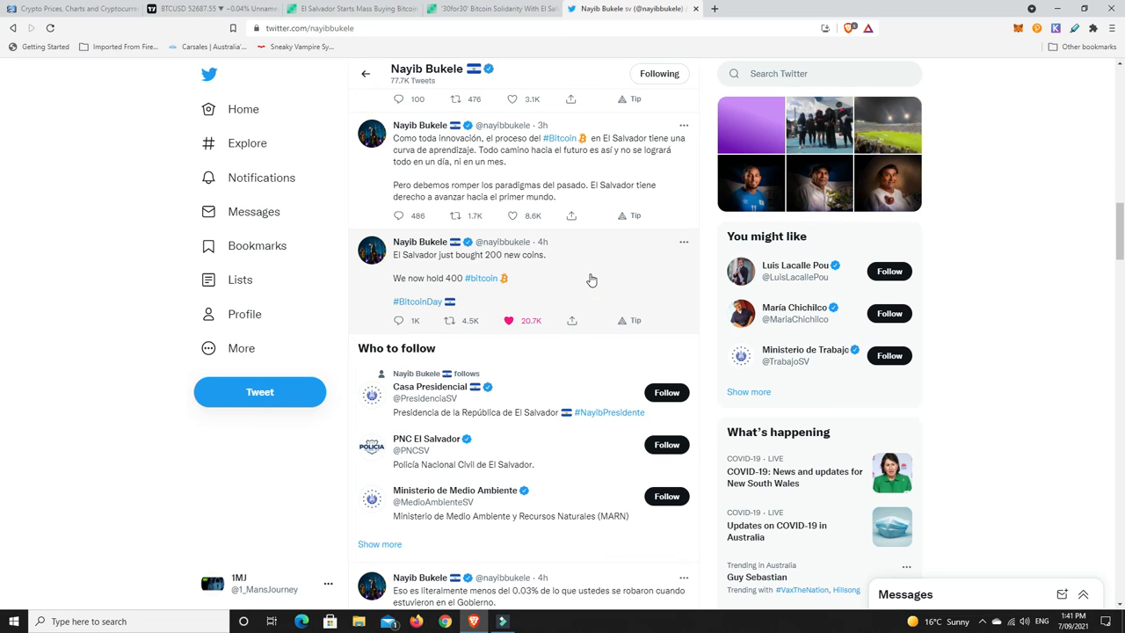
pyautogui.moveTo(587, 277)
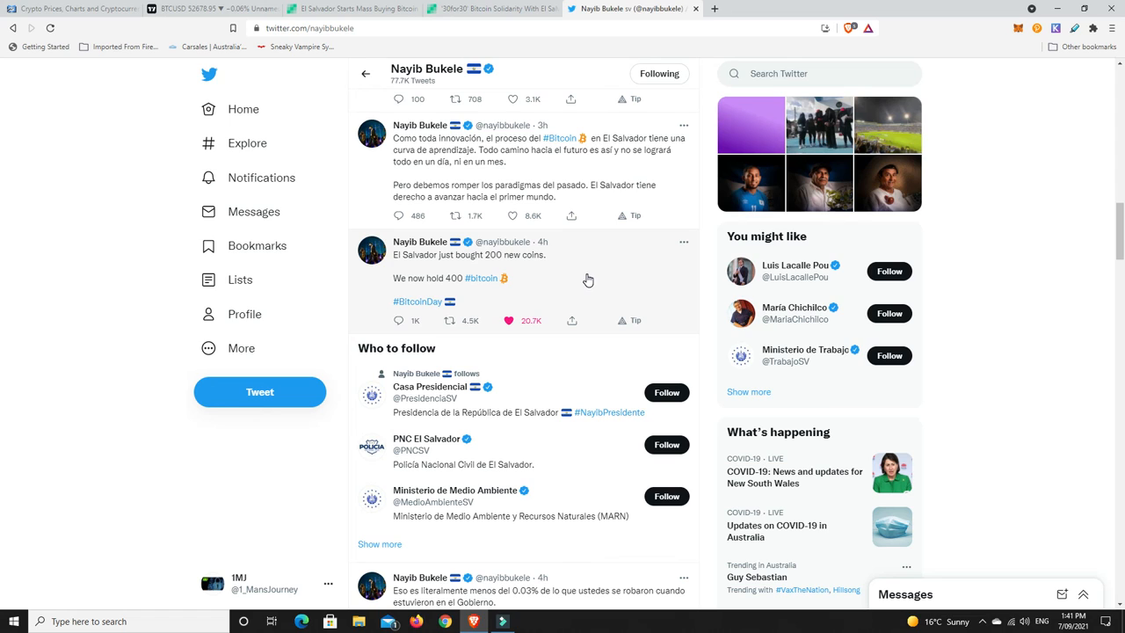
pyautogui.moveTo(580, 281)
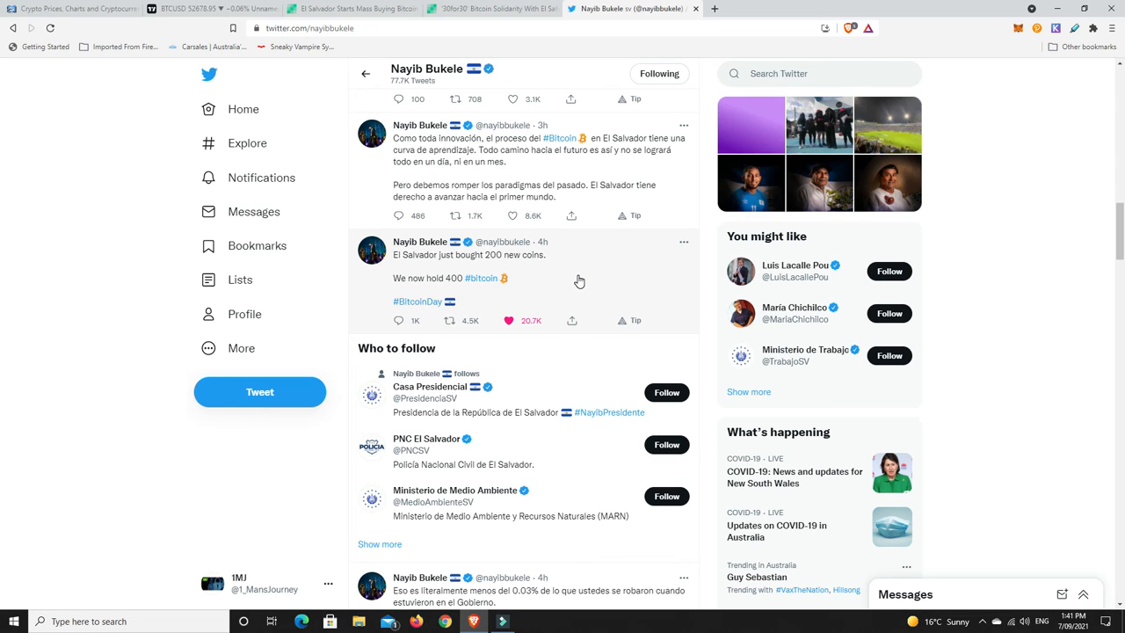